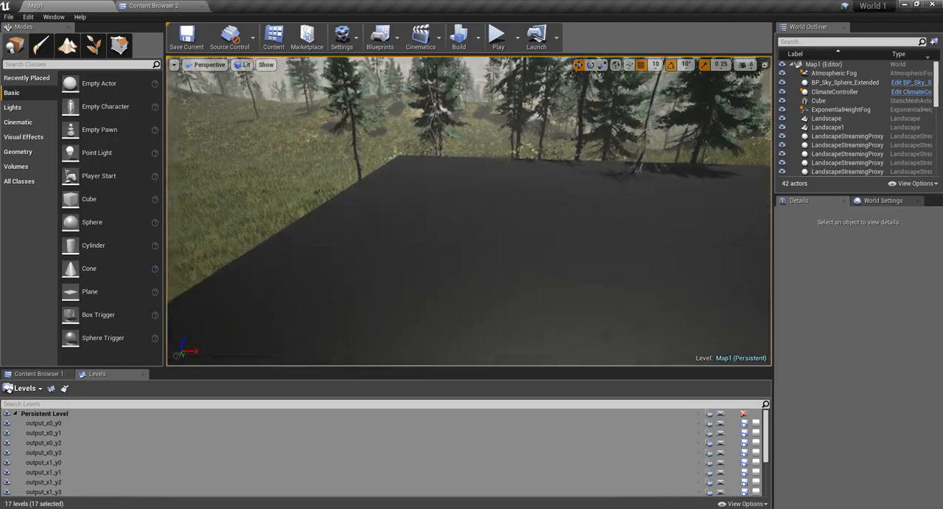
Play-test the level to see the red glow, then return to the PlayerPosition node in M_CollisionTest
{"action": "left_click", "coordinate": [819, 109]}
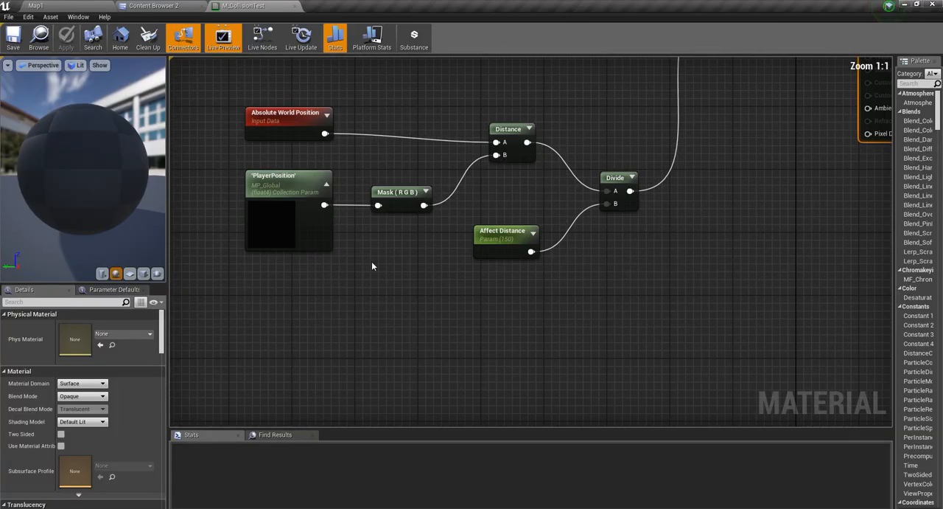
{"action": "left_click", "coordinate": [277, 182]}
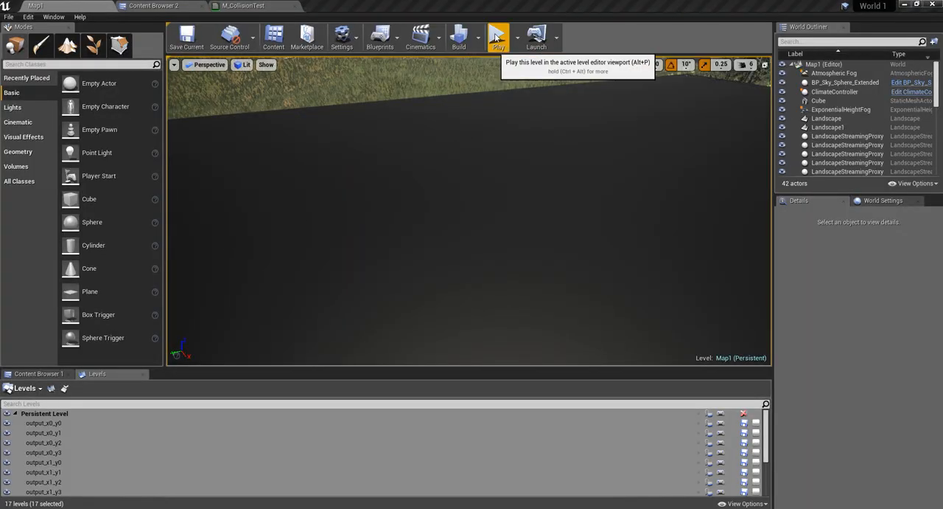
{"action": "left_click", "coordinate": [498, 34]}
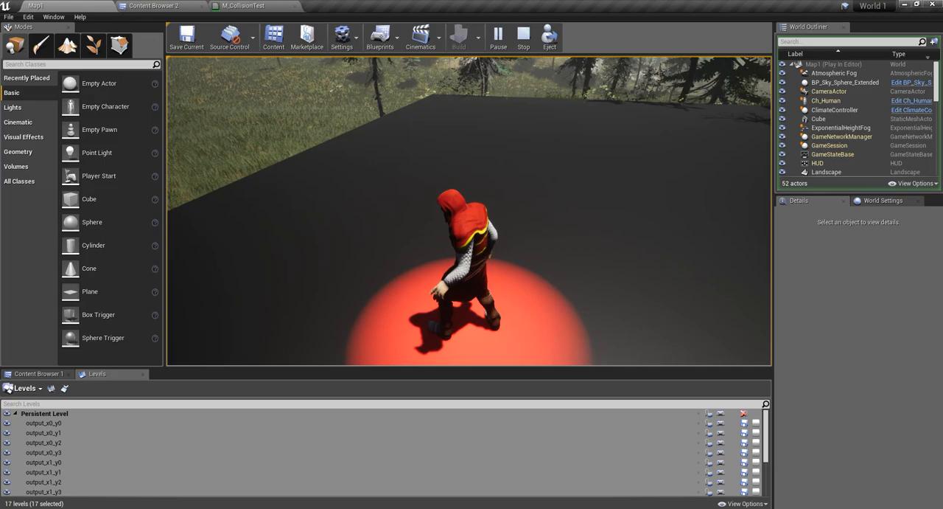
{"action": "left_click", "coordinate": [238, 4]}
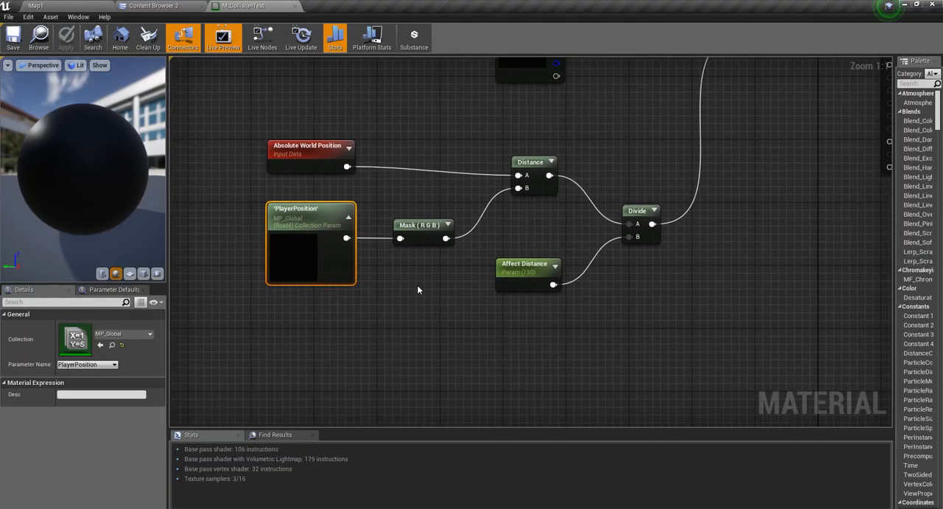
In MF_Global, rename PlayerPosition to P1 and add a new vector parameter P2
{"action": "left_click", "coordinate": [154, 6]}
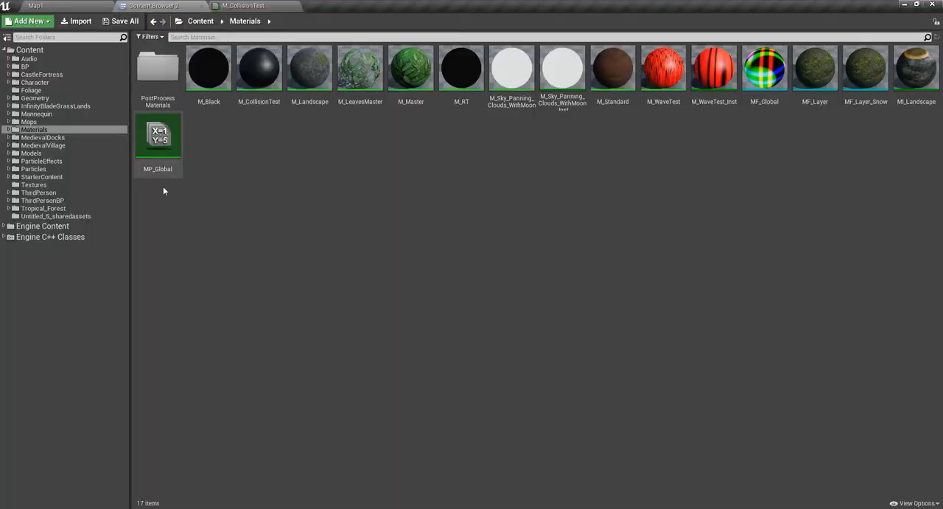
{"action": "double_click", "coordinate": [156, 135]}
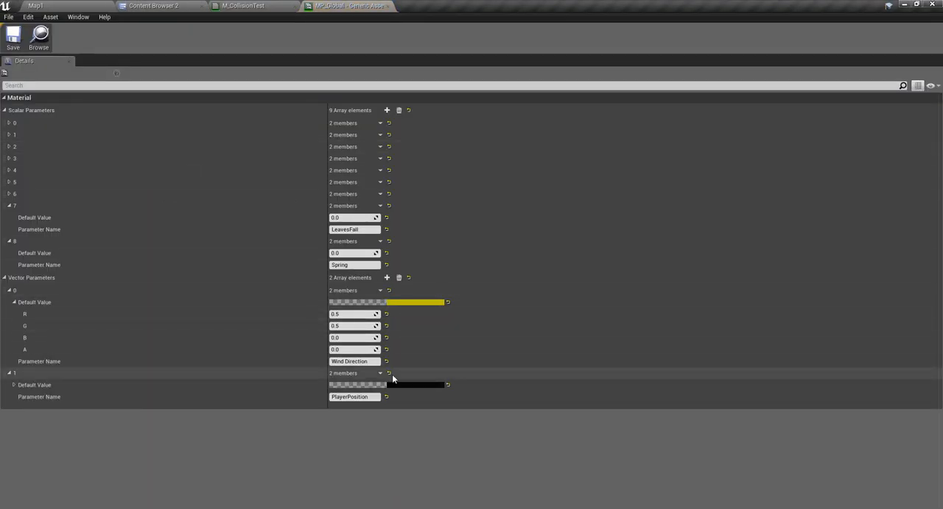
{"action": "left_click", "coordinate": [354, 395]}
{"action": "type", "text": "P1"}
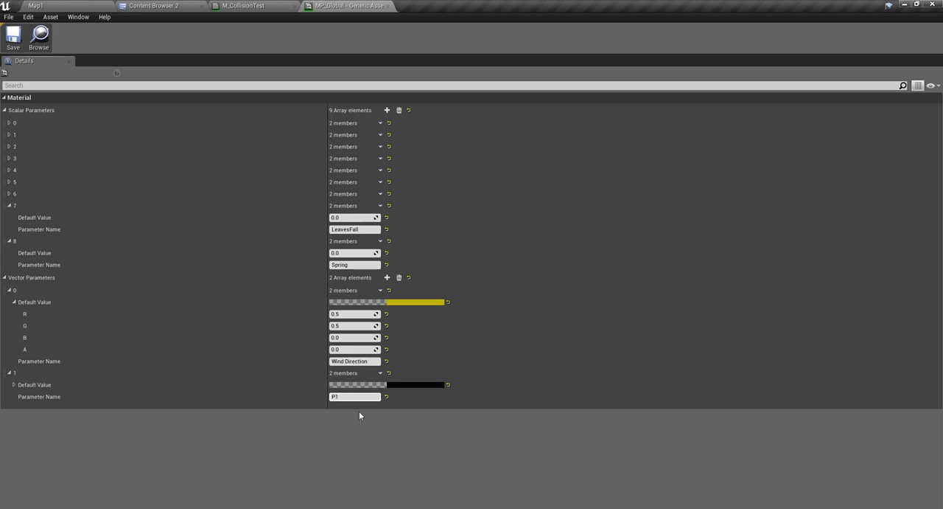
{"action": "mouse_move", "coordinate": [395, 277]}
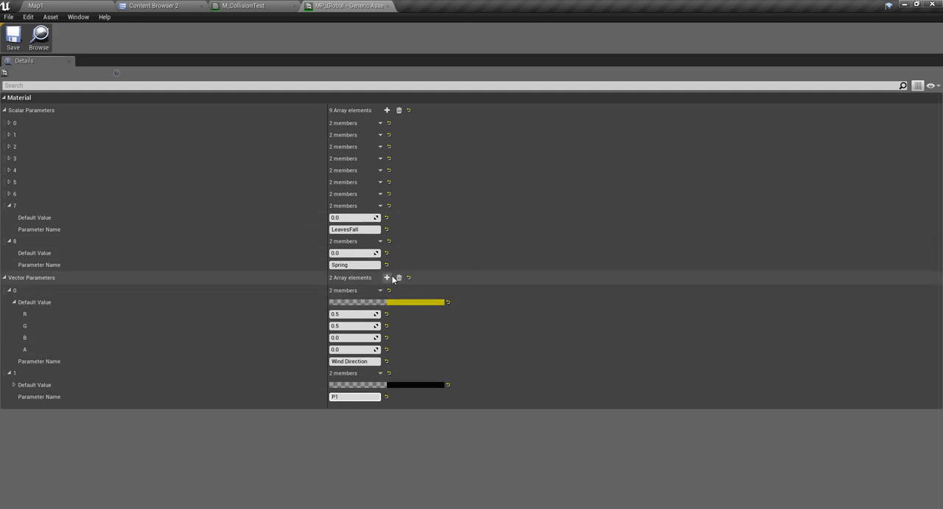
{"action": "left_click", "coordinate": [388, 277]}
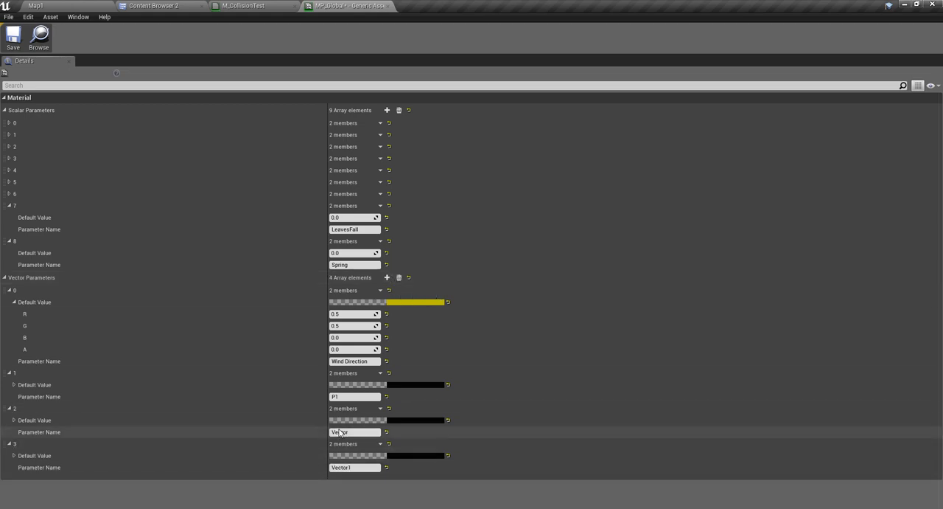
{"action": "type", "text": "P2"}
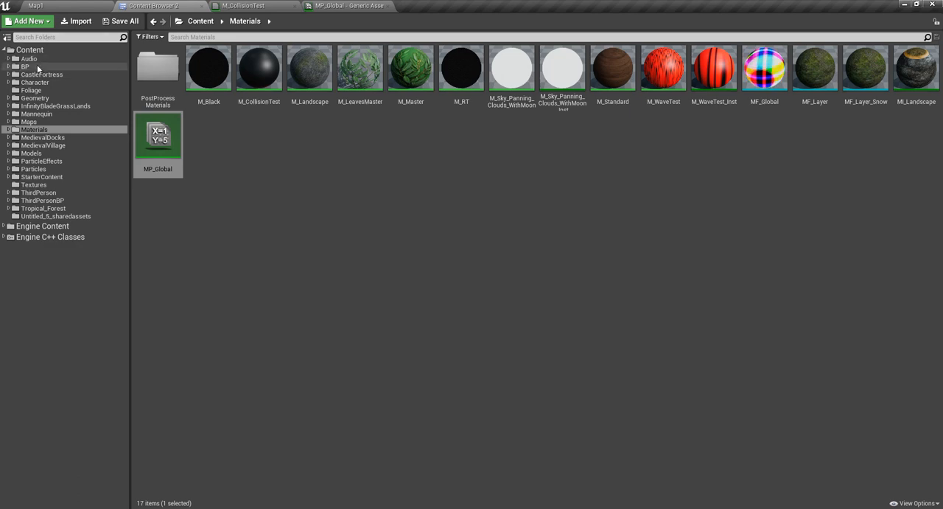
In Ch_Human under Content/Character/Human, make the new variable a Vector named P3
{"action": "left_click", "coordinate": [33, 67]}
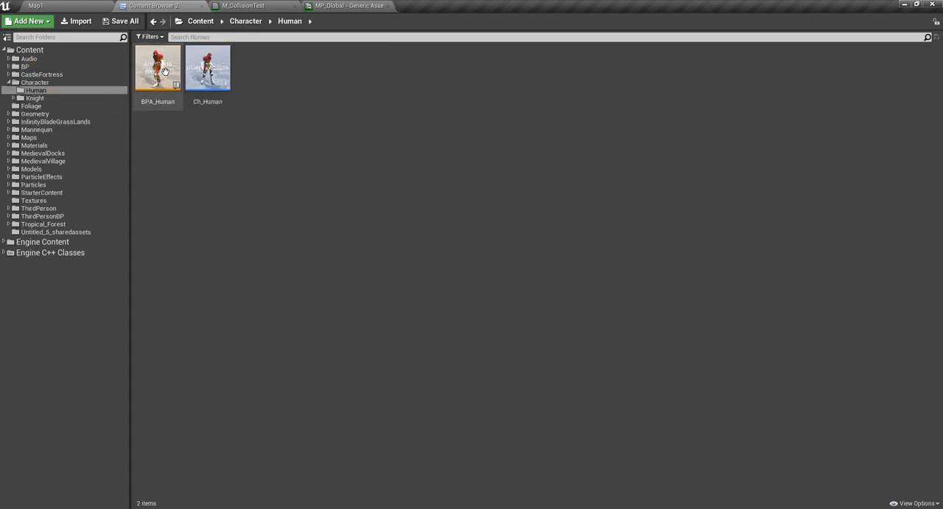
{"action": "double_click", "coordinate": [208, 68]}
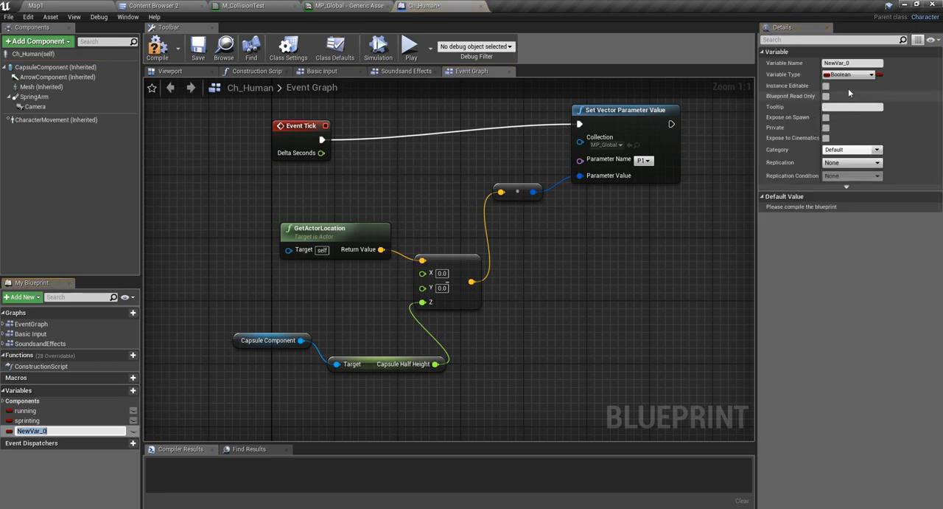
{"action": "mouse_move", "coordinate": [855, 74]}
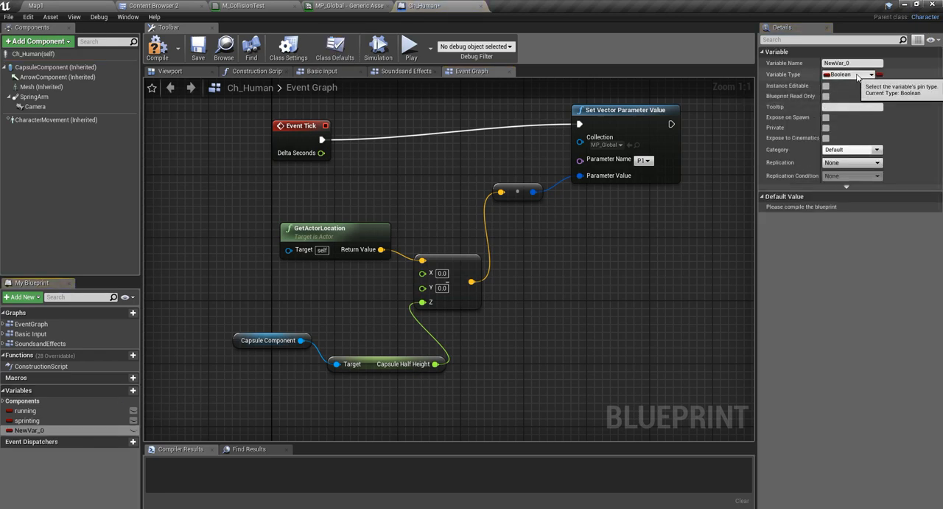
{"action": "left_click", "coordinate": [873, 77]}
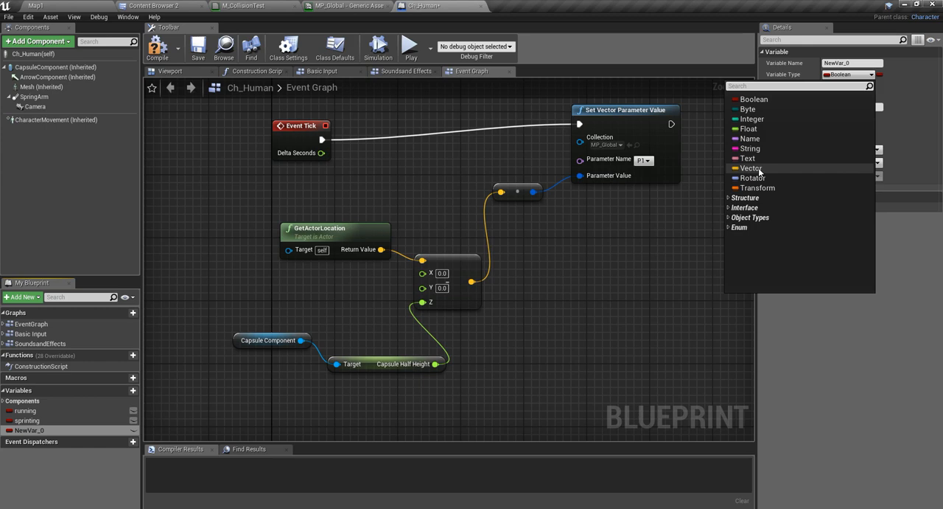
{"action": "left_click", "coordinate": [752, 168]}
{"action": "type", "text": "P3"}
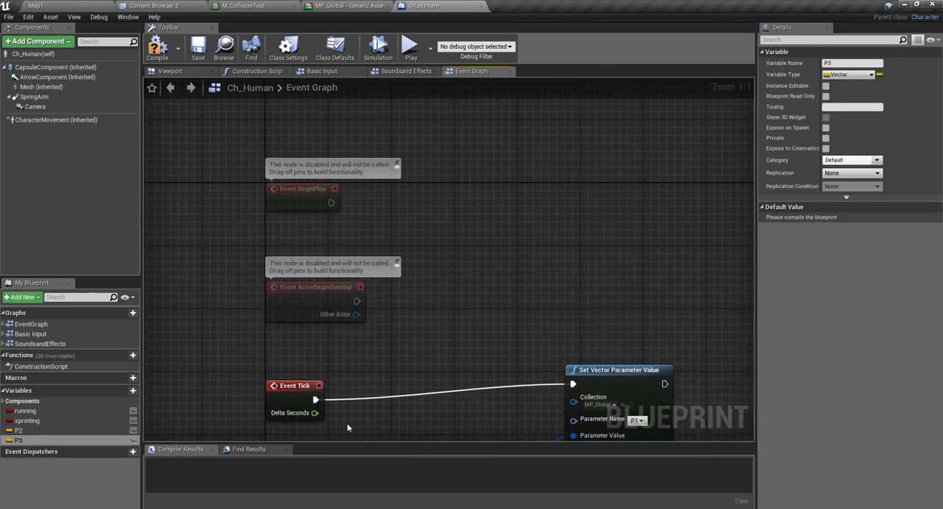
Set P3 from Event BeginPlay and add a second Set Vector Parameter Value node
{"action": "left_click", "coordinate": [24, 426]}
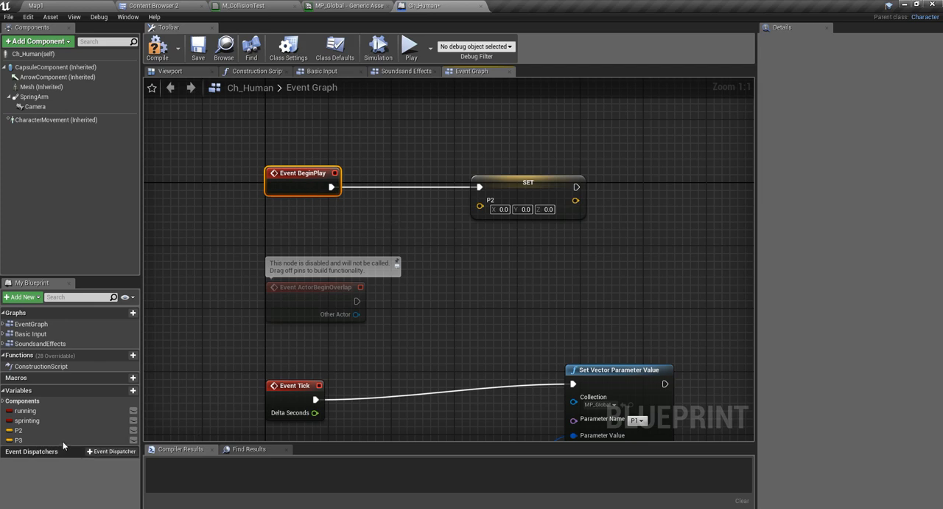
{"action": "left_click", "coordinate": [17, 437]}
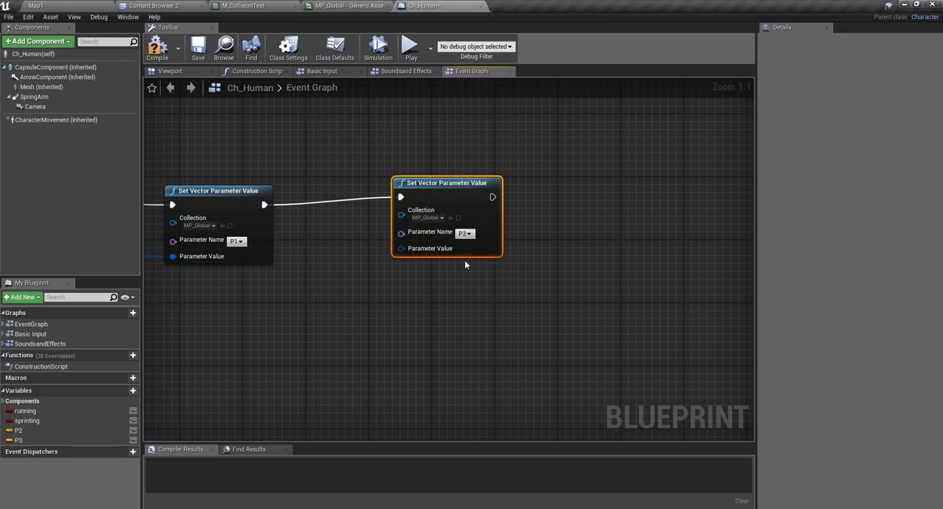
Paste a third Set Vector Parameter Value node wired after the second, with Parameter Name P2
{"action": "left_click", "coordinate": [466, 233]}
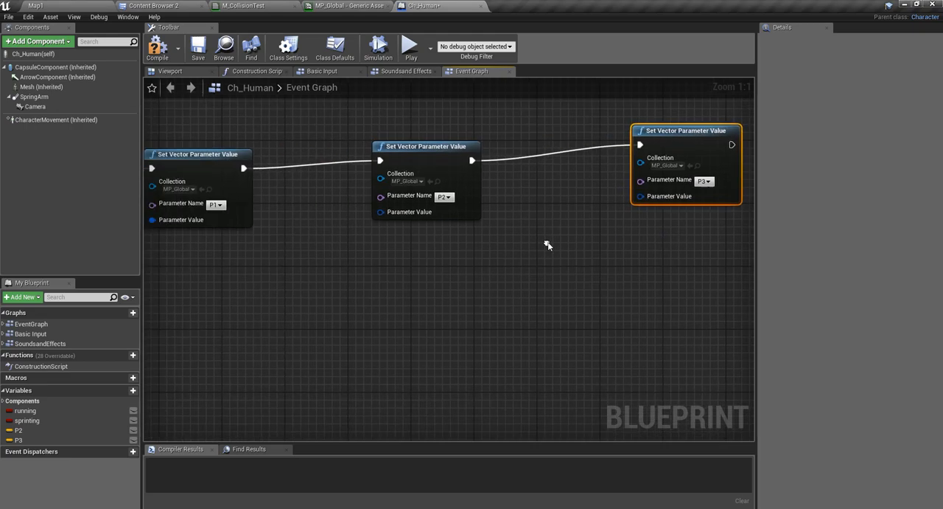
{"action": "scroll", "scroll_direction": "down", "scroll_amount": 3}
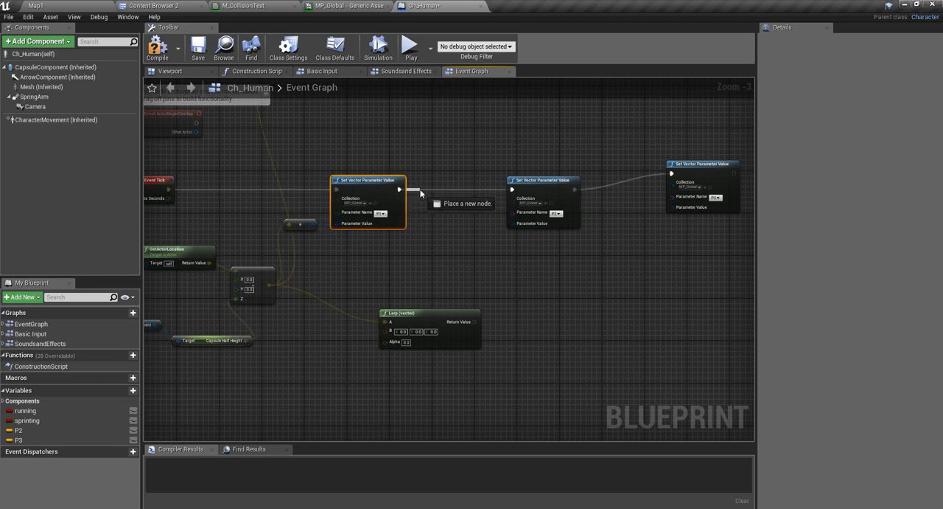
Add a SET P2 node fed by a vector Lerp after the P1 update, leaving Lerp's A unlinked
{"action": "type", "text": "set p"}
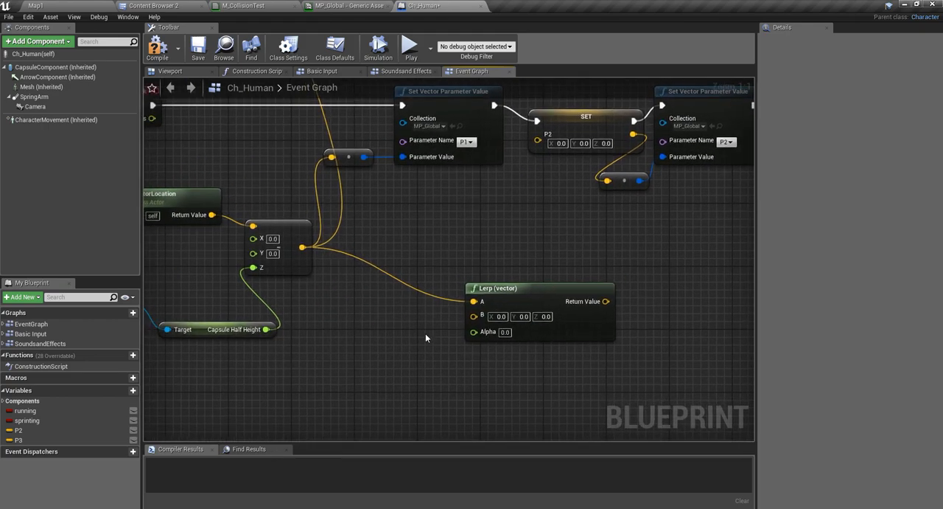
{"action": "right_click", "coordinate": [472, 300]}
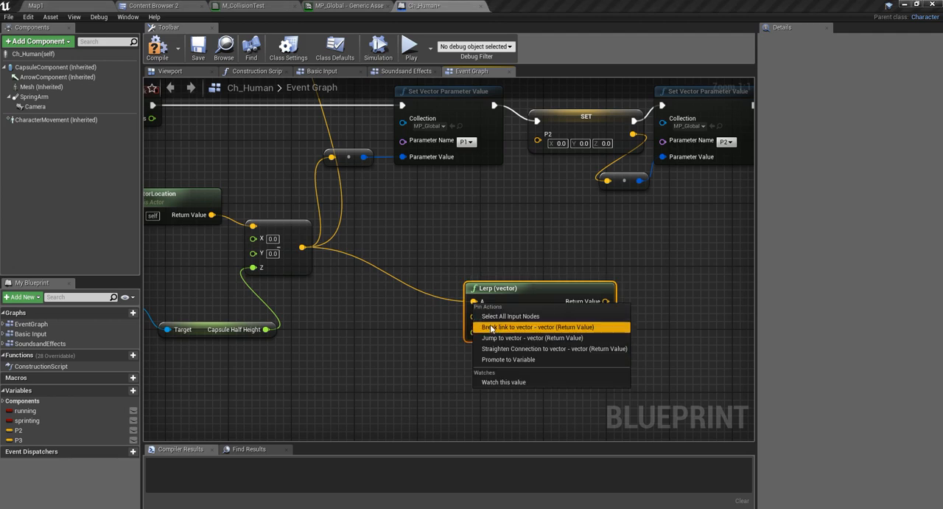
{"action": "left_click", "coordinate": [537, 328]}
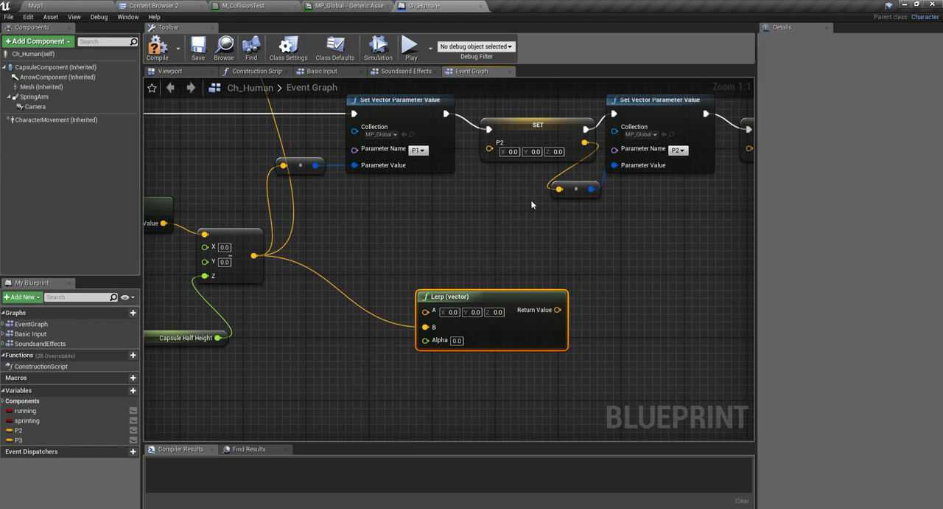
{"action": "mouse_move", "coordinate": [42, 428]}
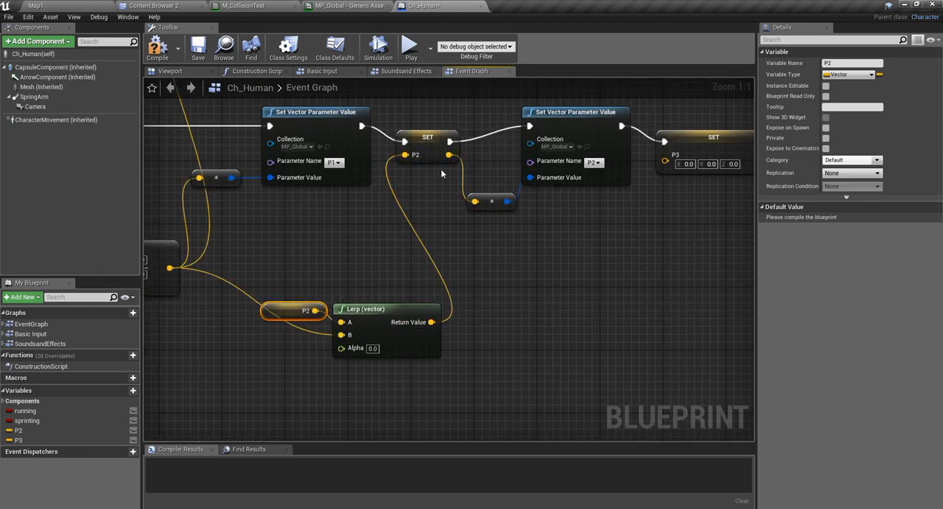
Duplicate the Lerp and parameter nodes for a P3 variable, wire them and compile Ch_Human
{"action": "left_click", "coordinate": [371, 348]}
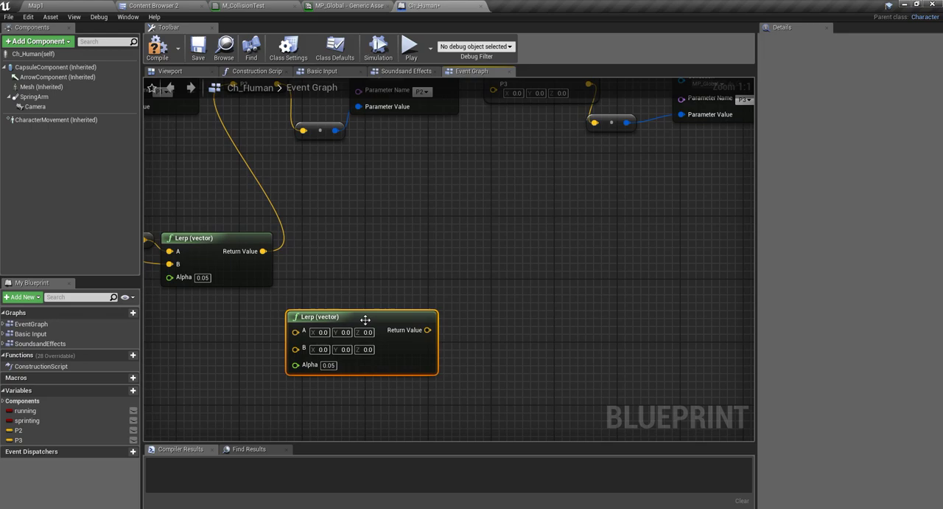
{"action": "left_click_drag", "start_coordinate": [361, 316], "coordinate": [448, 261]}
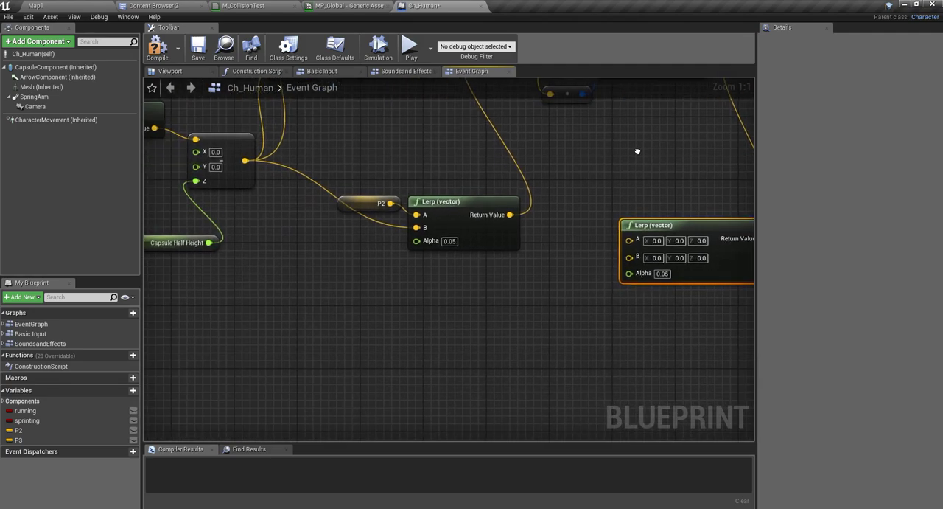
{"action": "left_click", "coordinate": [22, 436]}
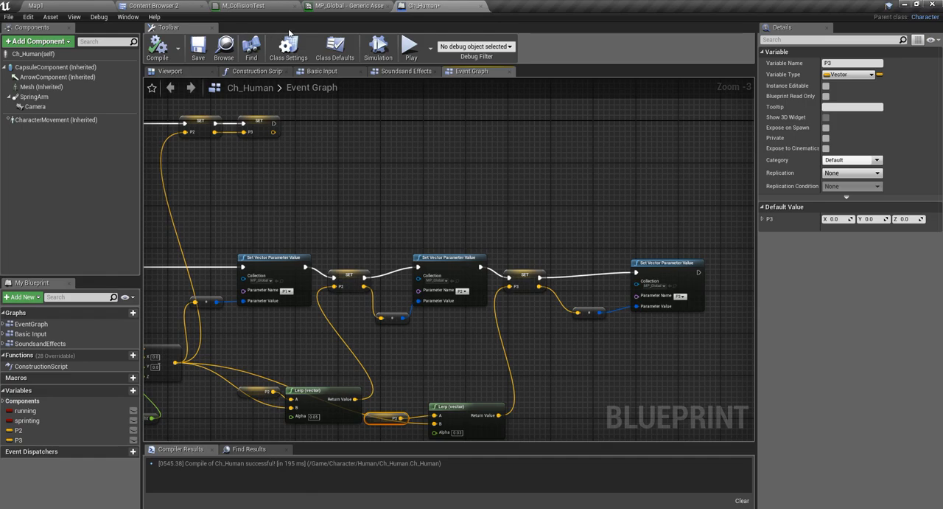
Duplicate the position, Mask and Distance nodes for P2 and feed both distances through Min into Divide
{"action": "left_click", "coordinate": [243, 3]}
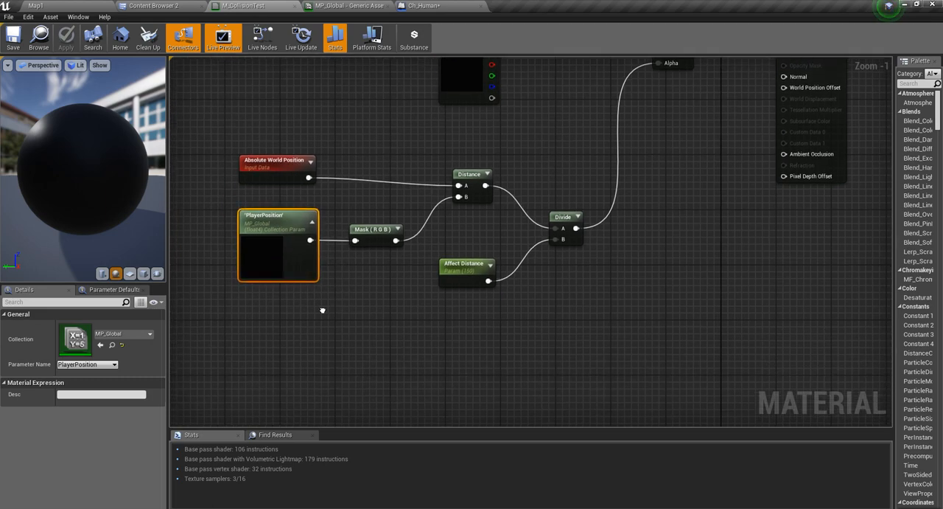
{"action": "left_click", "coordinate": [111, 364]}
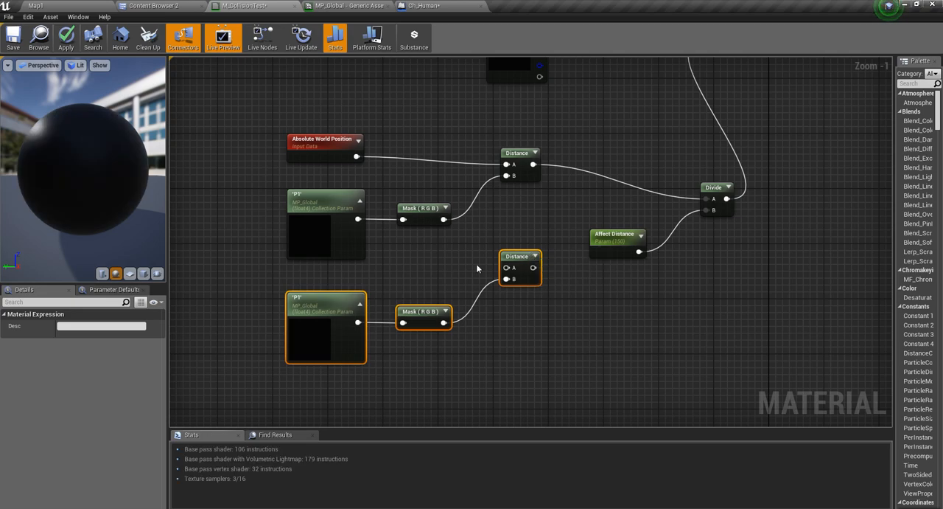
{"action": "left_click_drag", "start_coordinate": [360, 144], "coordinate": [507, 269]}
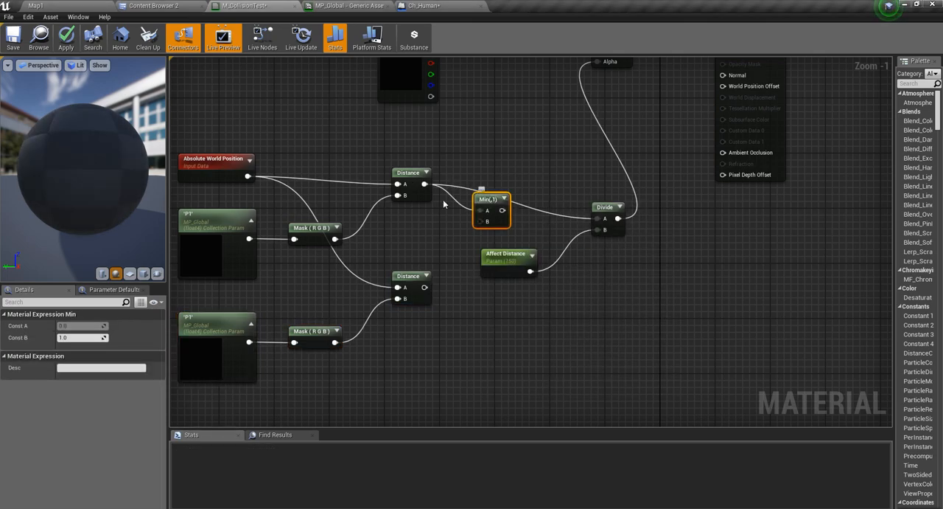
{"action": "mouse_move", "coordinate": [430, 286]}
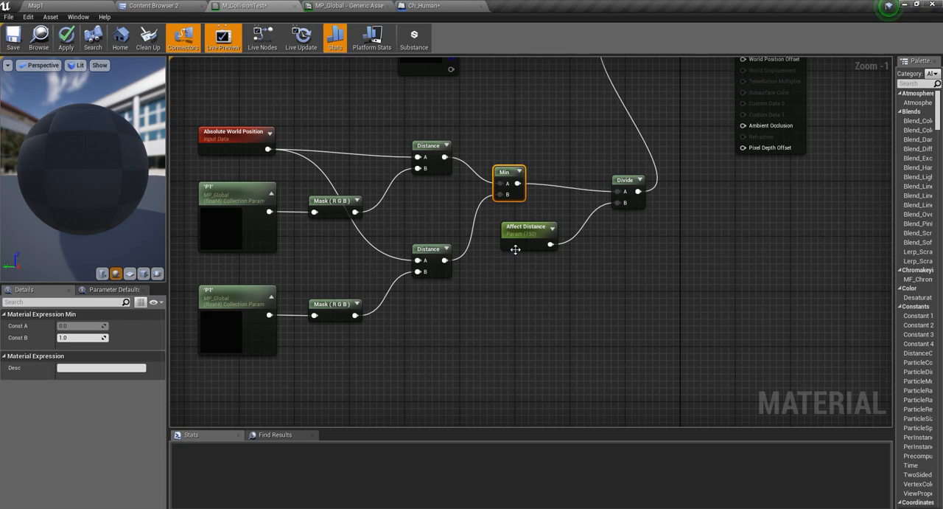
Play-test the red glow under the character, then Apply the material and return to the level
{"action": "left_click", "coordinate": [65, 37]}
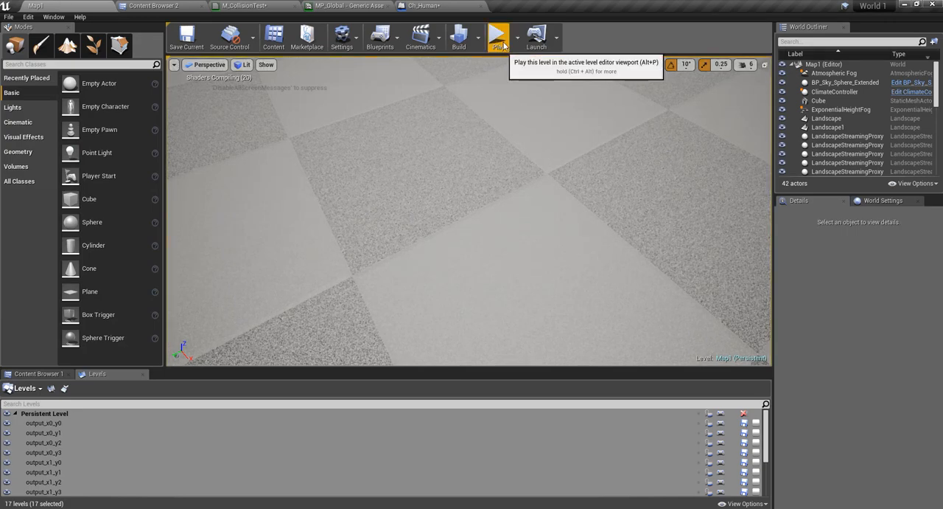
{"action": "left_click", "coordinate": [496, 36]}
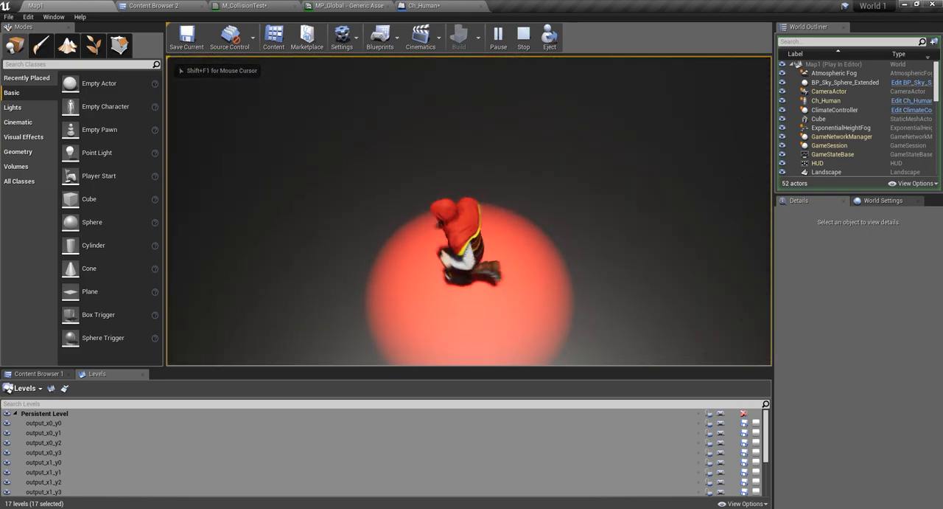
{"action": "left_click", "coordinate": [236, 6]}
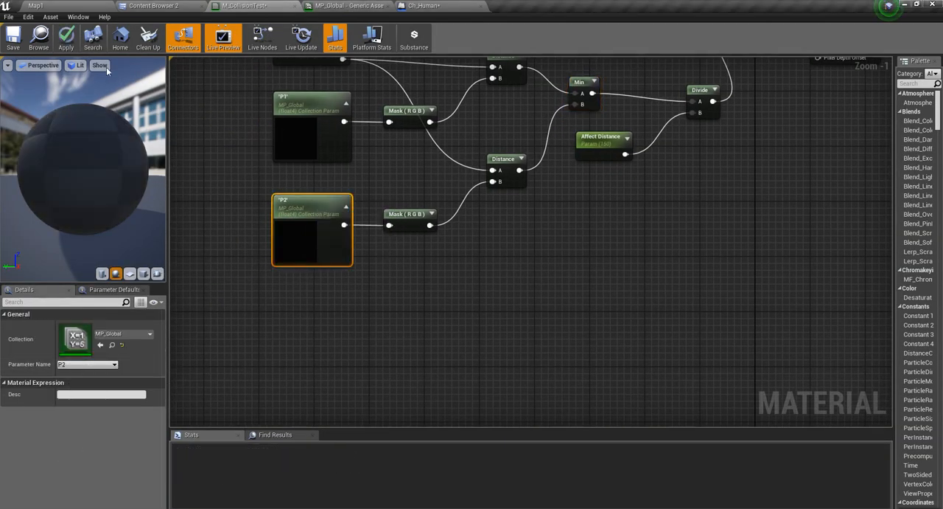
{"action": "left_click", "coordinate": [65, 37]}
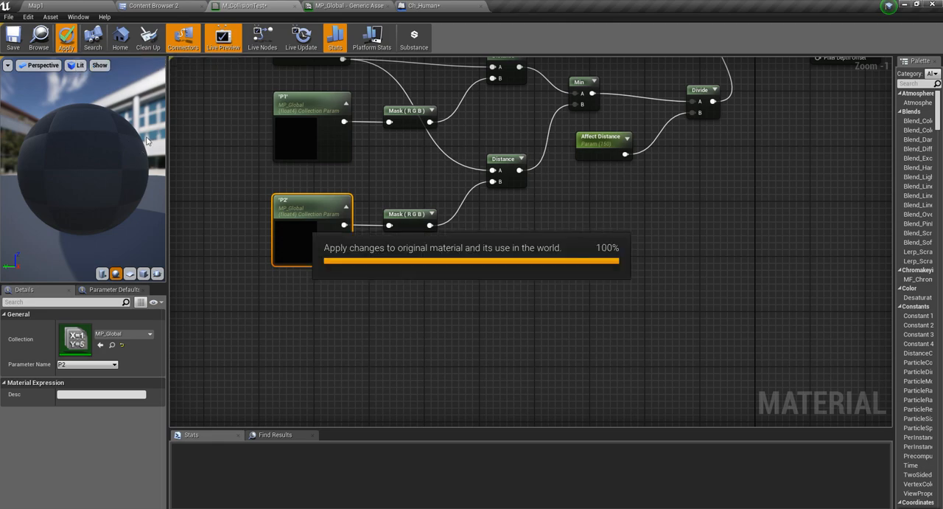
{"action": "left_click", "coordinate": [65, 41]}
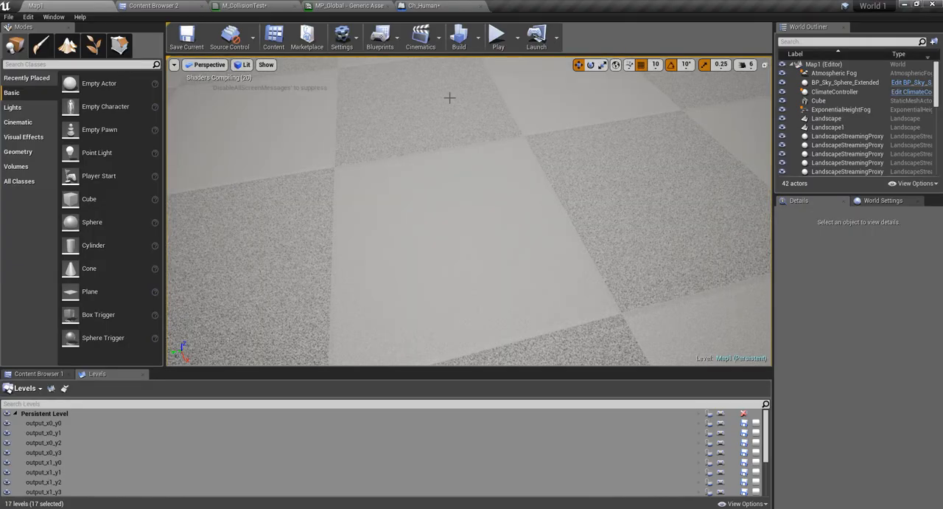
{"action": "mouse_move", "coordinate": [499, 36]}
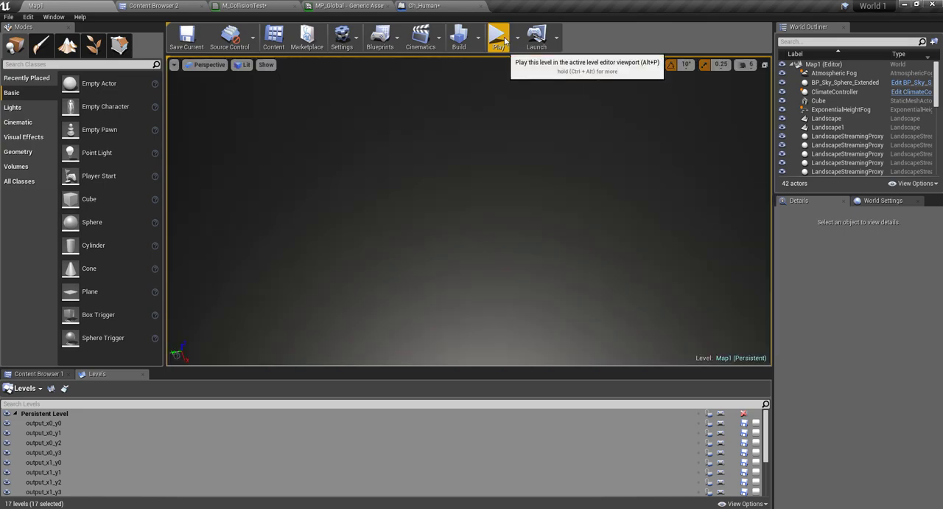
Play the level again to watch the red trail follow the character, then stop
{"action": "left_click", "coordinate": [497, 35]}
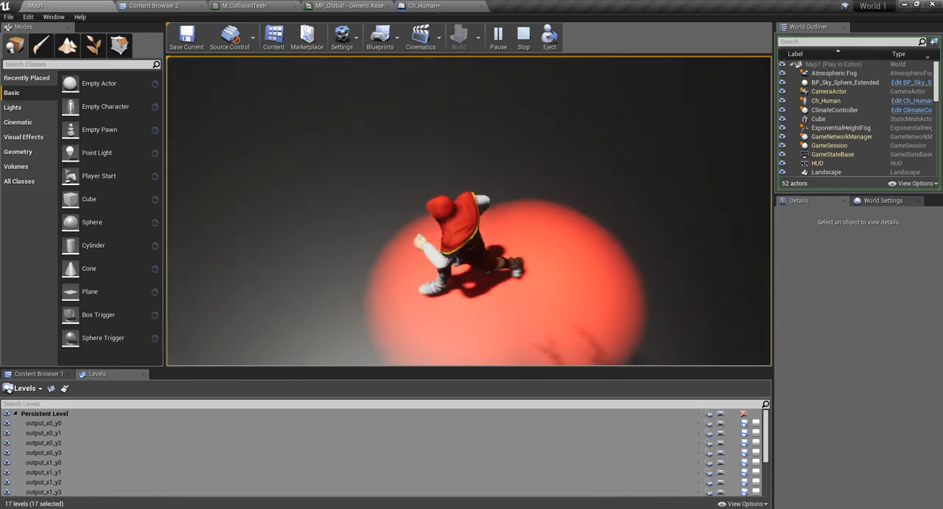
{"action": "left_click", "coordinate": [522, 35]}
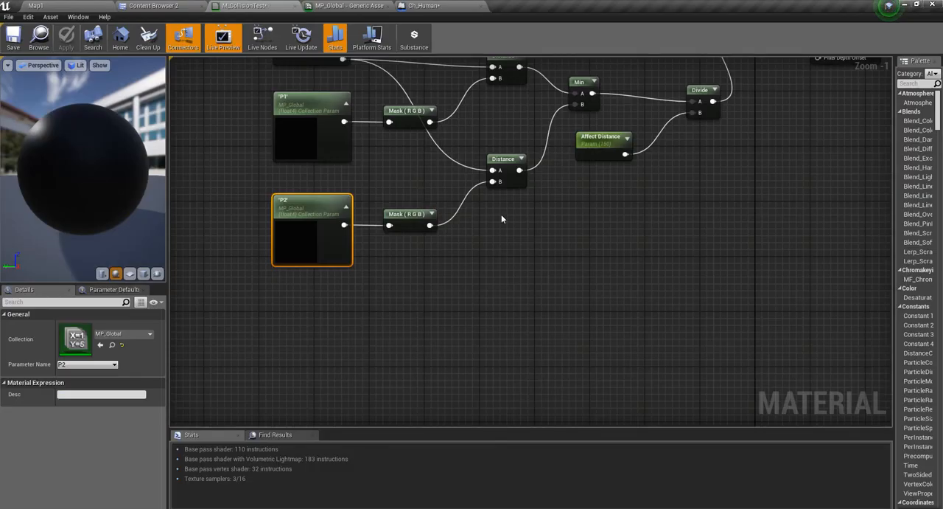
Set the Affect Distance parameter's default value to 1 and apply the material to the world
{"action": "left_click", "coordinate": [601, 141]}
{"action": "type", "text": "50"}
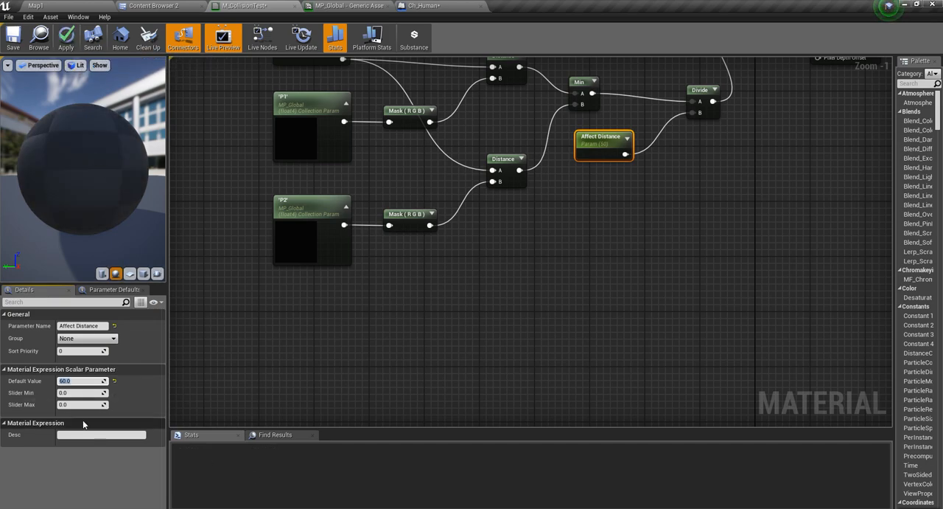
{"action": "type", "text": "1"}
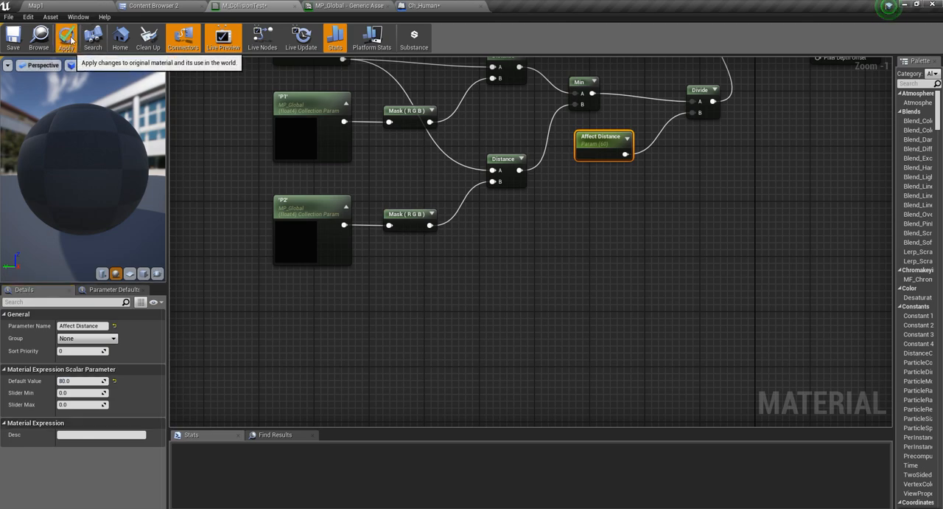
{"action": "left_click", "coordinate": [66, 39]}
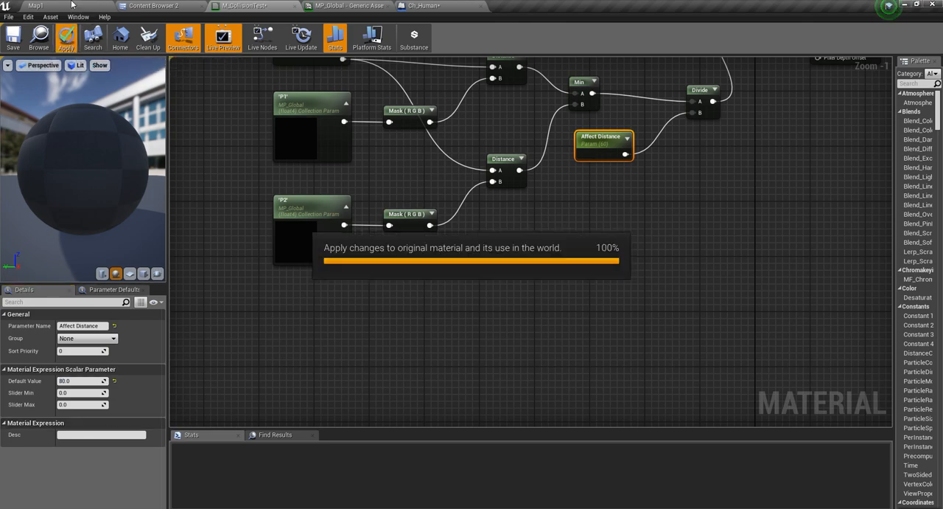
{"action": "left_click", "coordinate": [64, 39]}
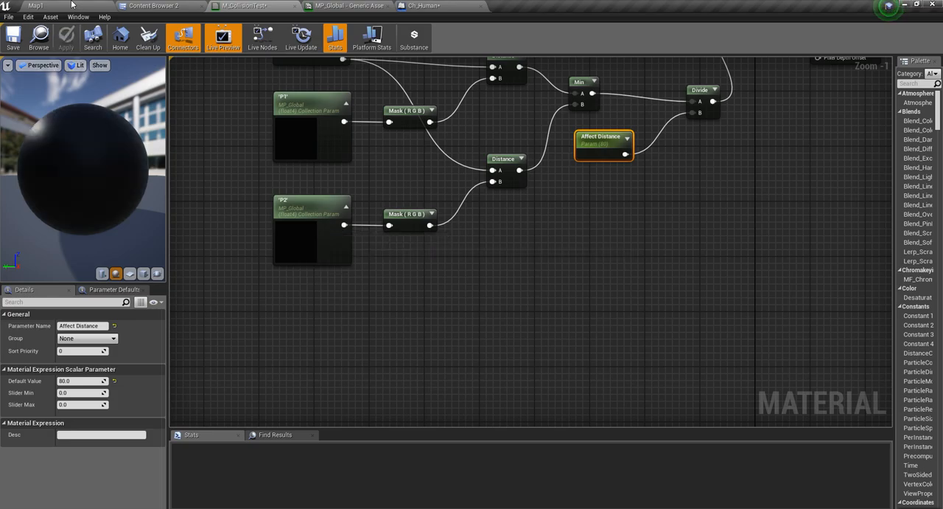
{"action": "left_click", "coordinate": [35, 6]}
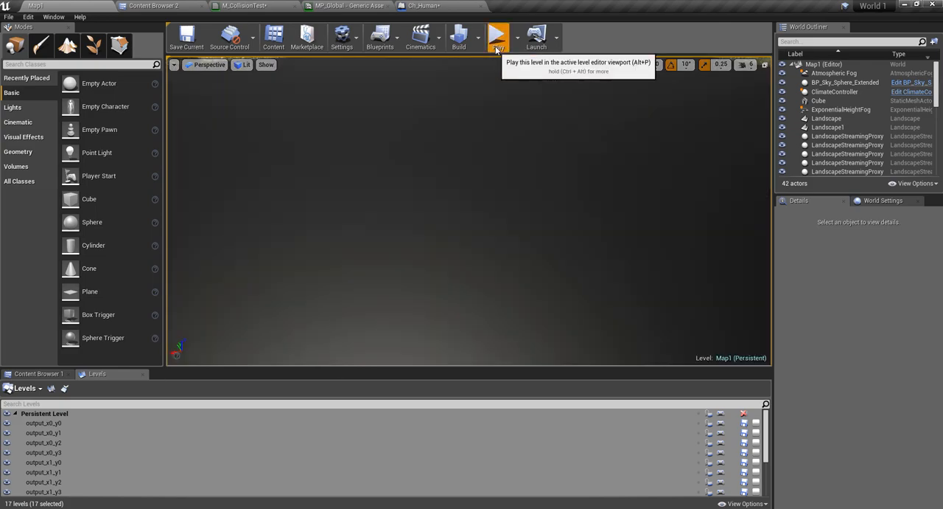
Play the level to test the new Affect Distance
{"action": "left_click", "coordinate": [496, 35]}
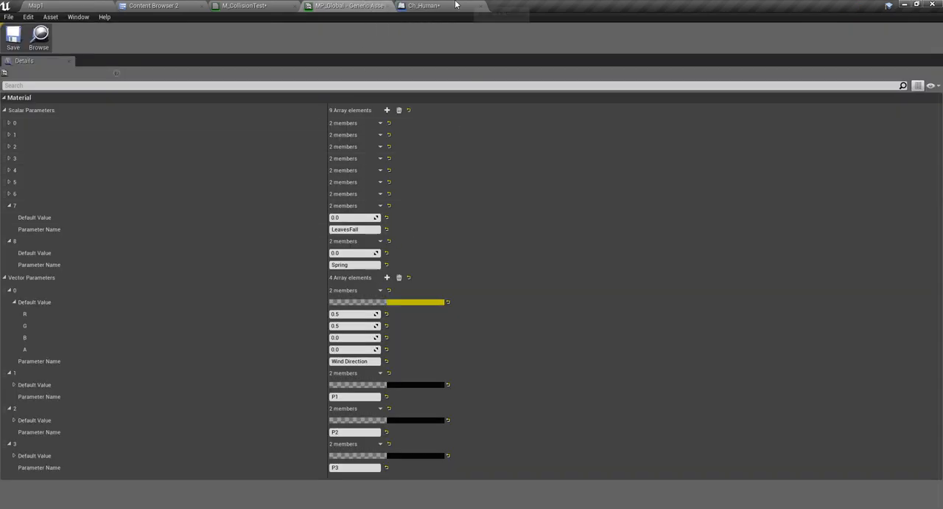
Bring the trail material's graph back into focus to add the P3 position nodes
{"action": "left_click", "coordinate": [418, 6]}
{"action": "type", "text": "min"}
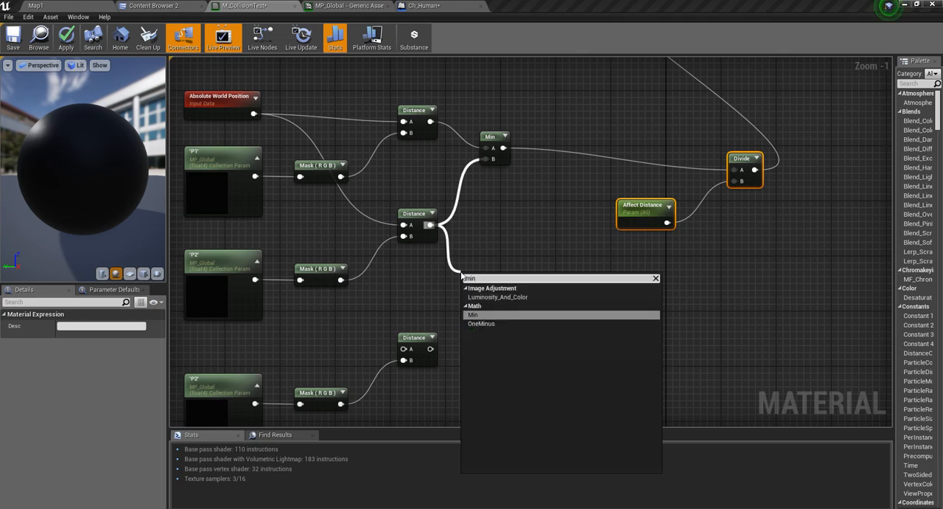
Add a Min node for the third distance and assign the P3 position to its collection parameter
{"action": "left_click", "coordinate": [474, 312]}
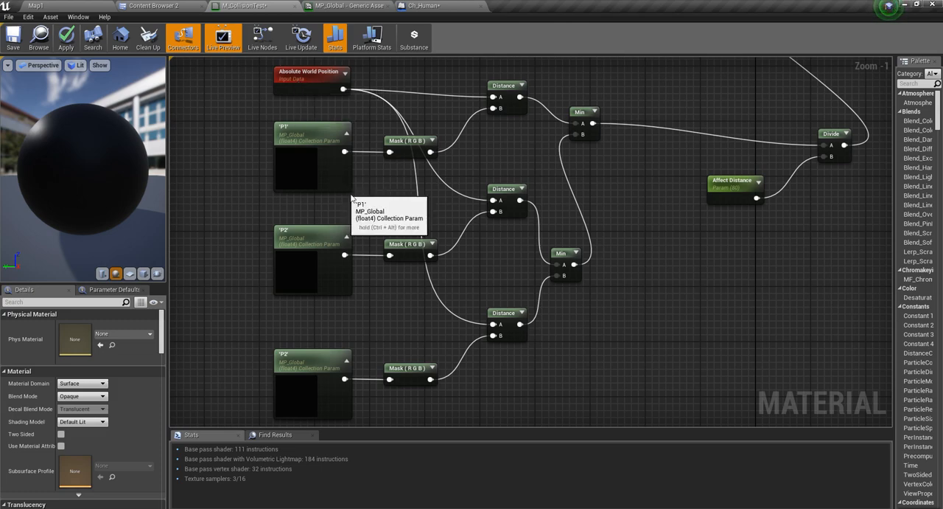
{"action": "scroll", "scroll_direction": "down", "scroll_amount": 3}
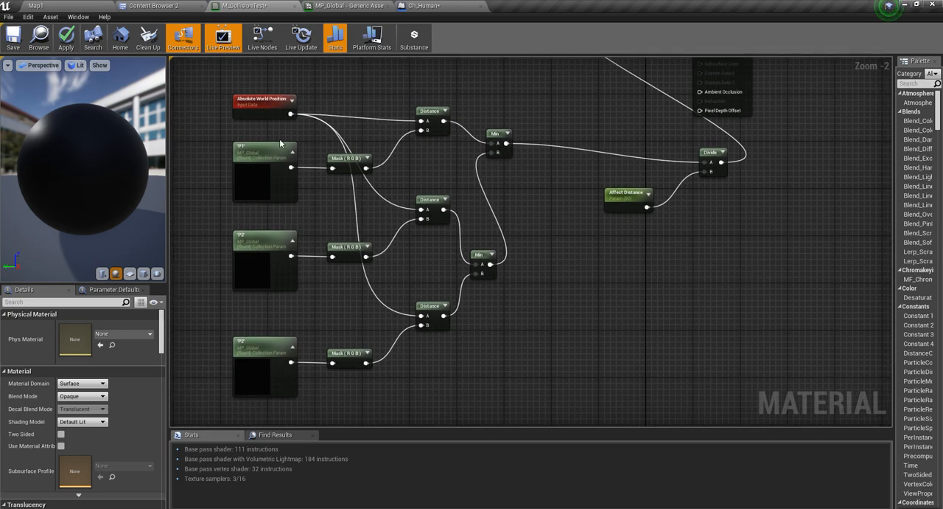
{"action": "mouse_move", "coordinate": [268, 243]}
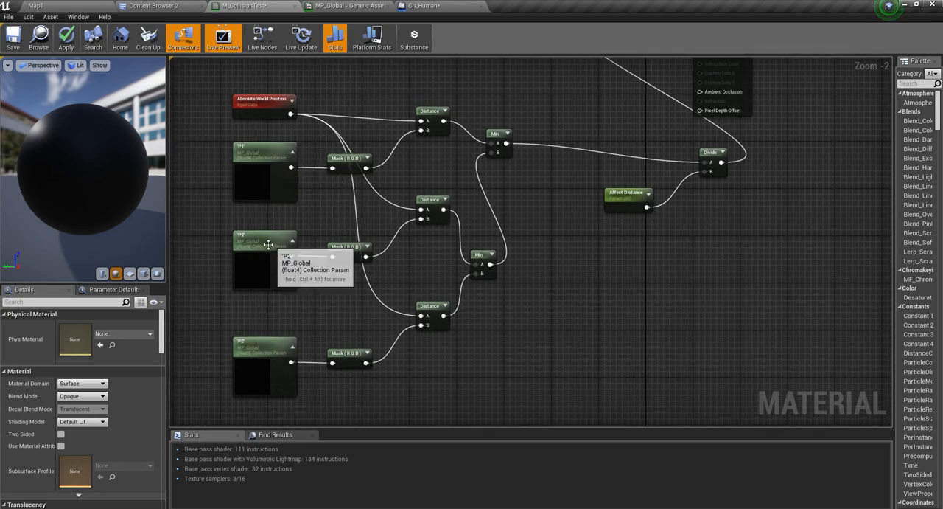
{"action": "left_click", "coordinate": [265, 355]}
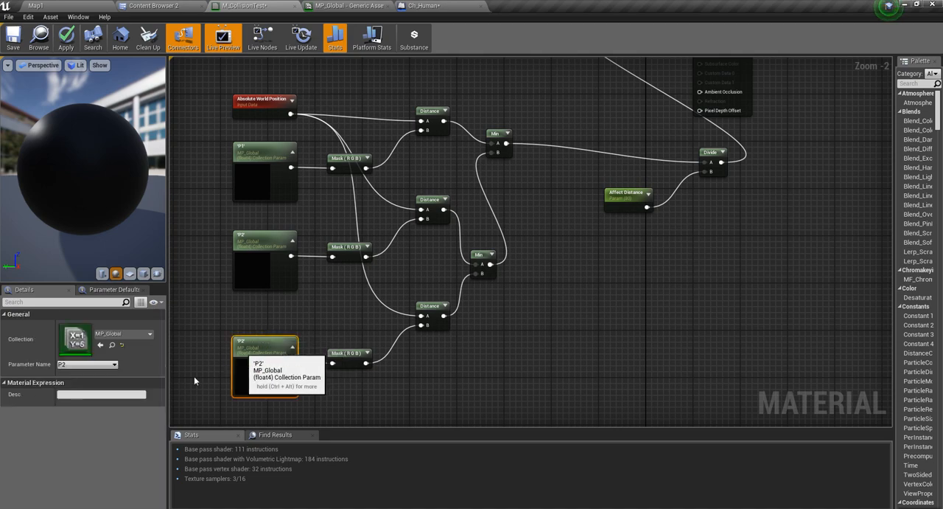
{"action": "left_click", "coordinate": [115, 364]}
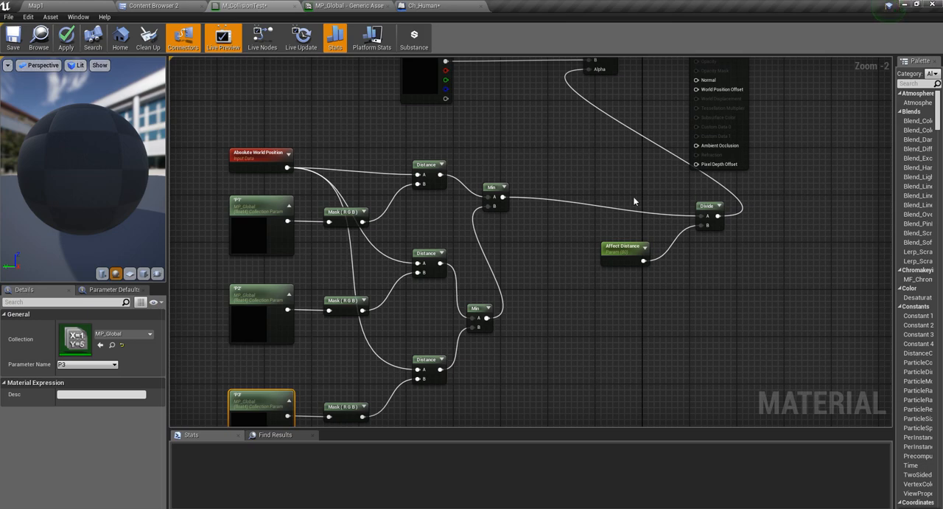
Apply the nearest-of-three-positions mask to the world and return to the level
{"action": "left_click", "coordinate": [65, 37]}
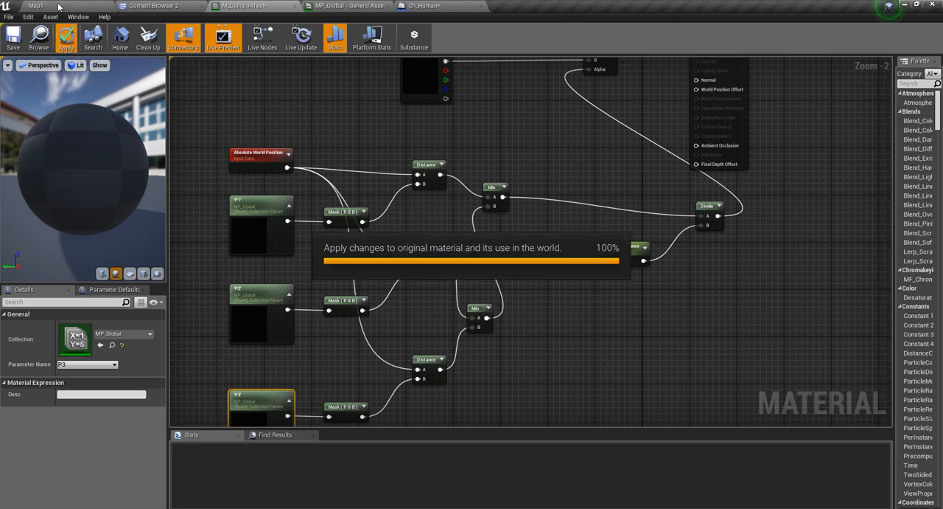
{"action": "left_click", "coordinate": [65, 38]}
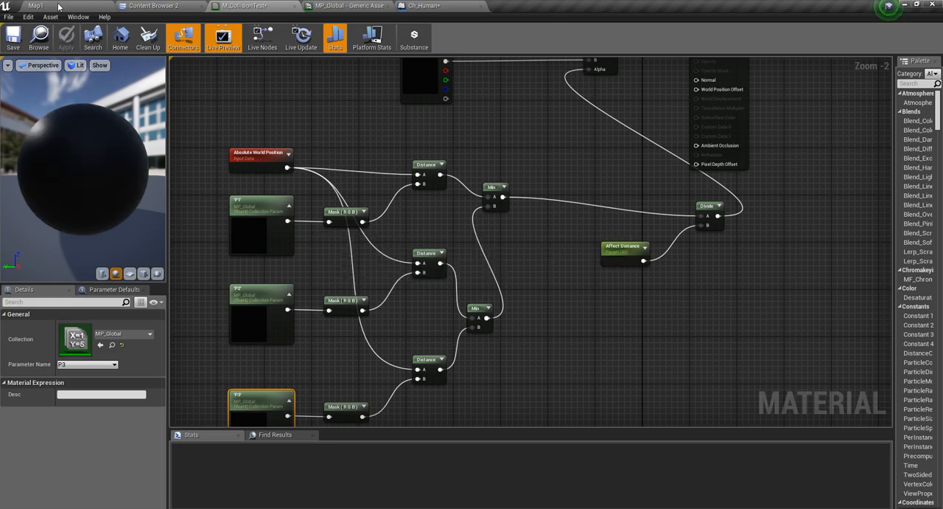
{"action": "left_click", "coordinate": [33, 6]}
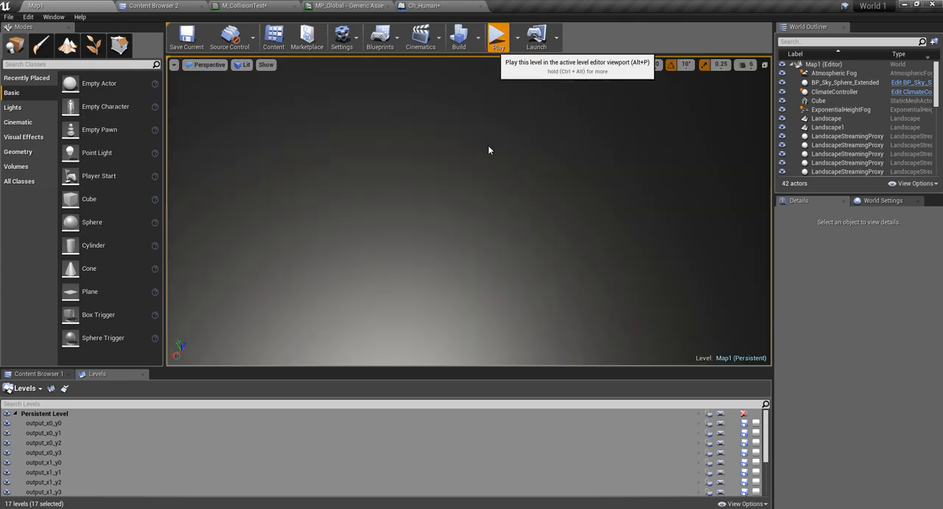
Play-test the level to see the red glow follow the character, then stop
{"action": "left_click", "coordinate": [497, 36]}
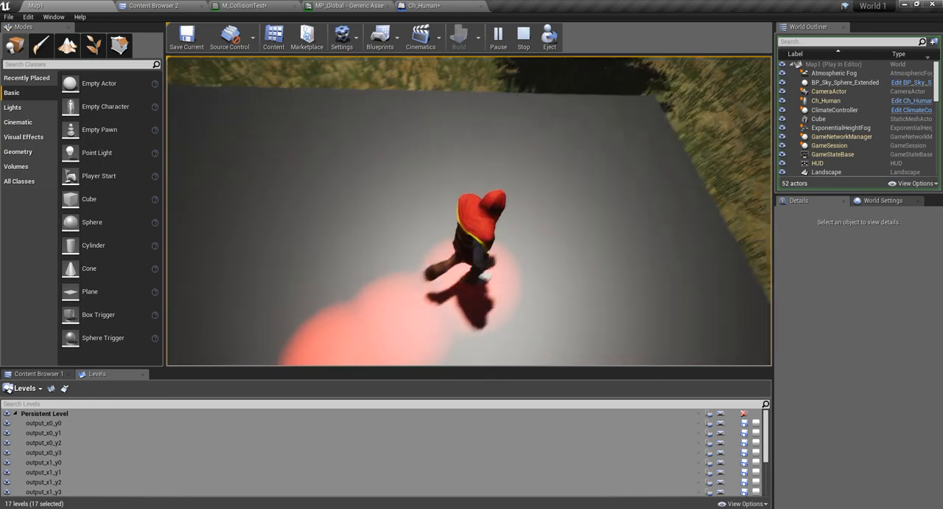
{"action": "left_click", "coordinate": [524, 36]}
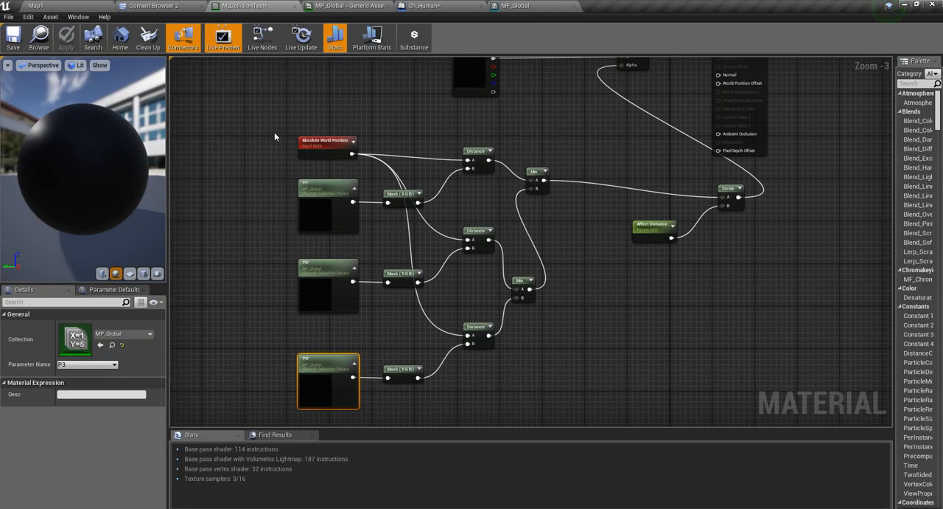
Marquee-select the P1/P2/P3 mask, distance and Min nodes and copy them
{"action": "left_click_drag", "start_coordinate": [274, 124], "coordinate": [574, 383]}
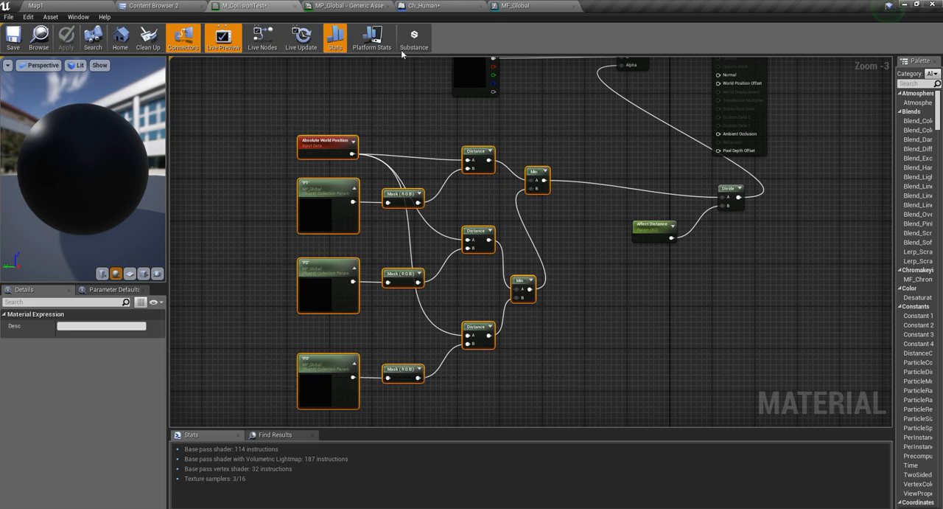
{"action": "left_click", "coordinate": [513, 4]}
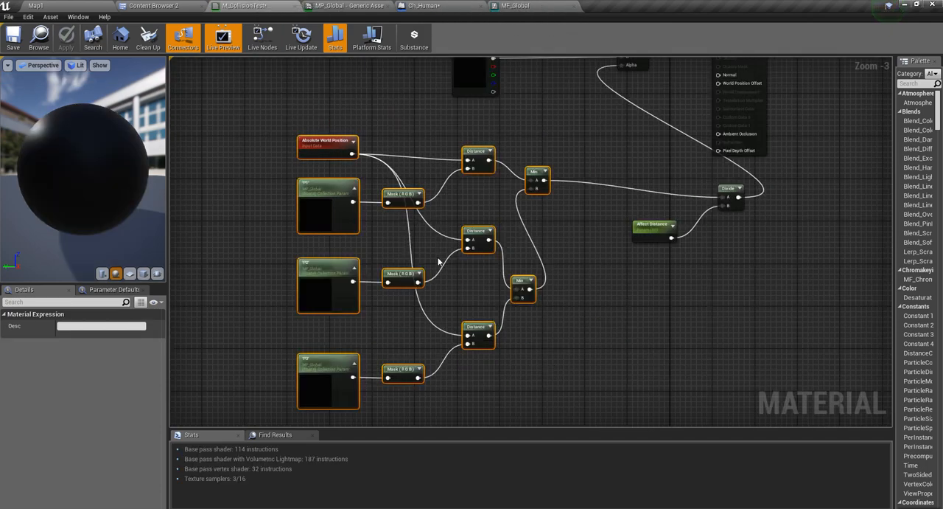
{"action": "mouse_move", "coordinate": [555, 386]}
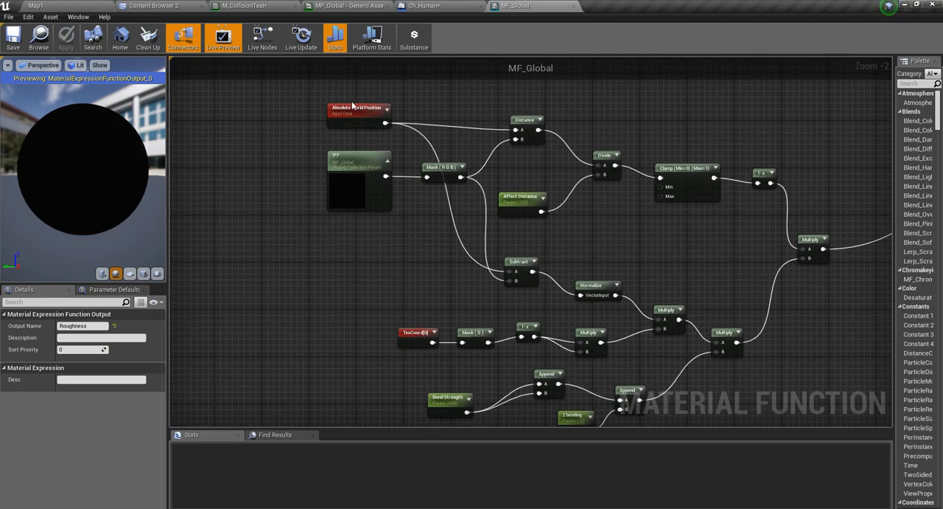
{"action": "mouse_move", "coordinate": [402, 192]}
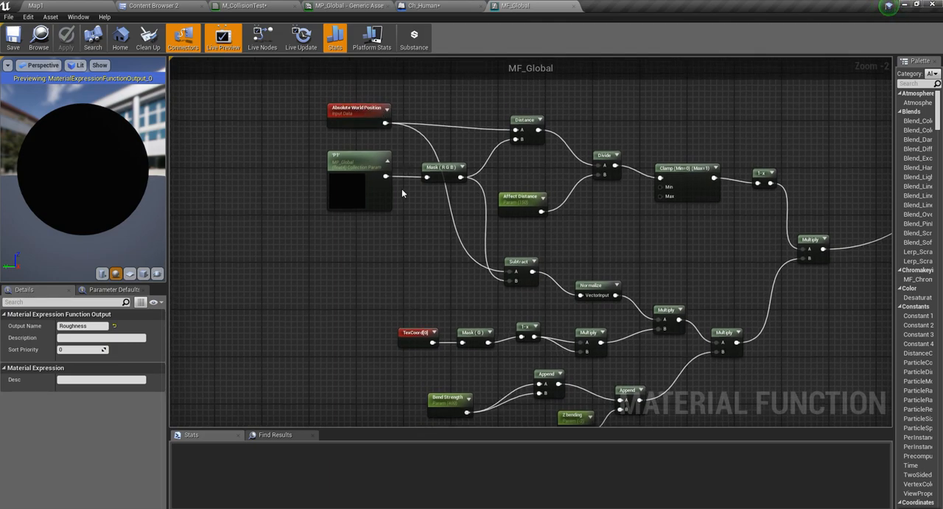
{"action": "mouse_move", "coordinate": [378, 268]}
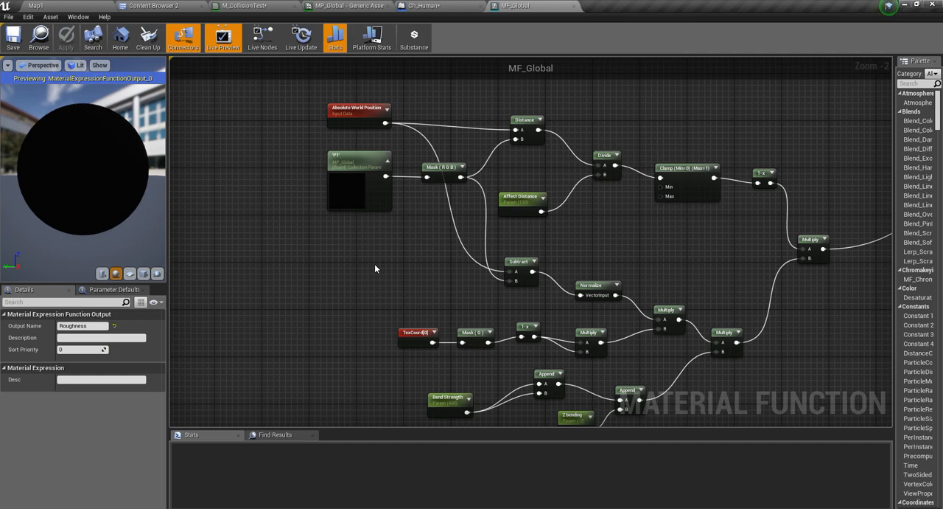
{"action": "mouse_move", "coordinate": [321, 216]}
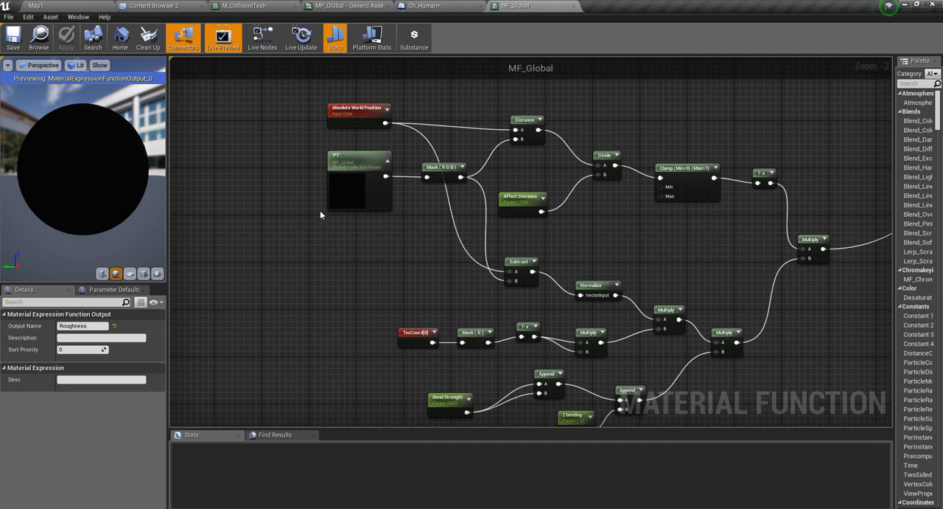
Paste the distance network into MF_Global feeding the falloff's Divide, and apply it
{"action": "left_click_drag", "start_coordinate": [322, 215], "coordinate": [436, 248]}
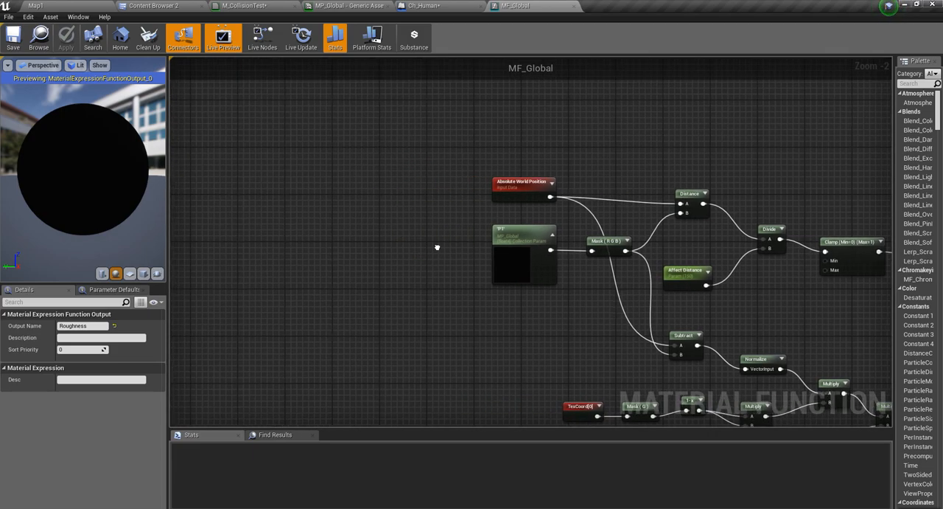
{"action": "scroll", "scroll_direction": "down", "scroll_amount": 3}
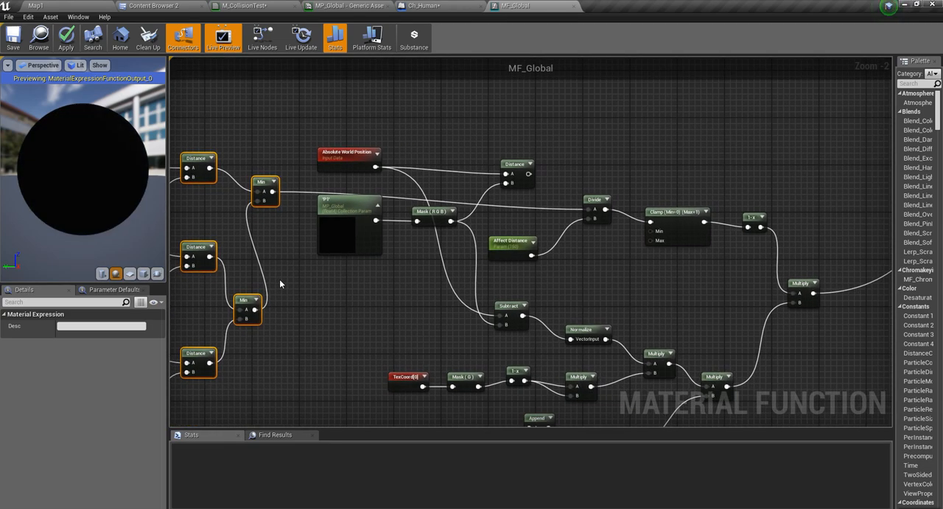
{"action": "mouse_move", "coordinate": [318, 314]}
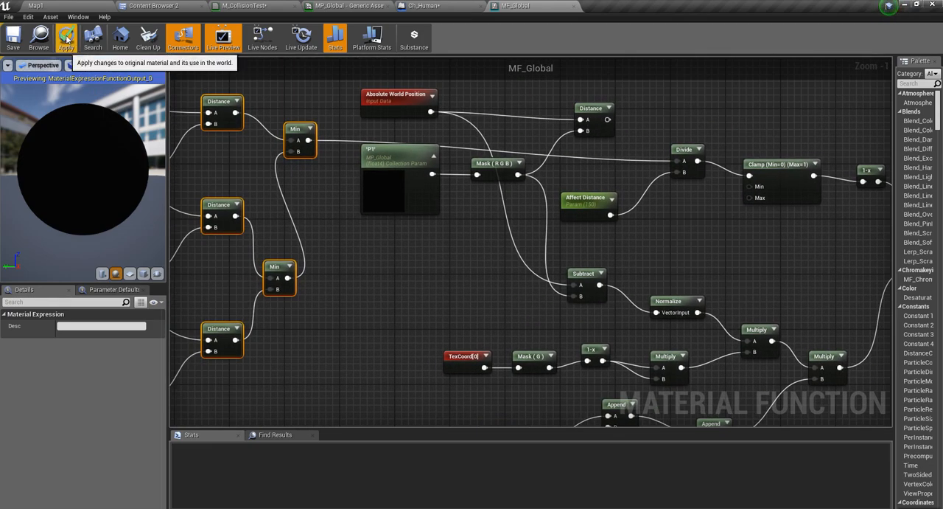
{"action": "left_click", "coordinate": [65, 38]}
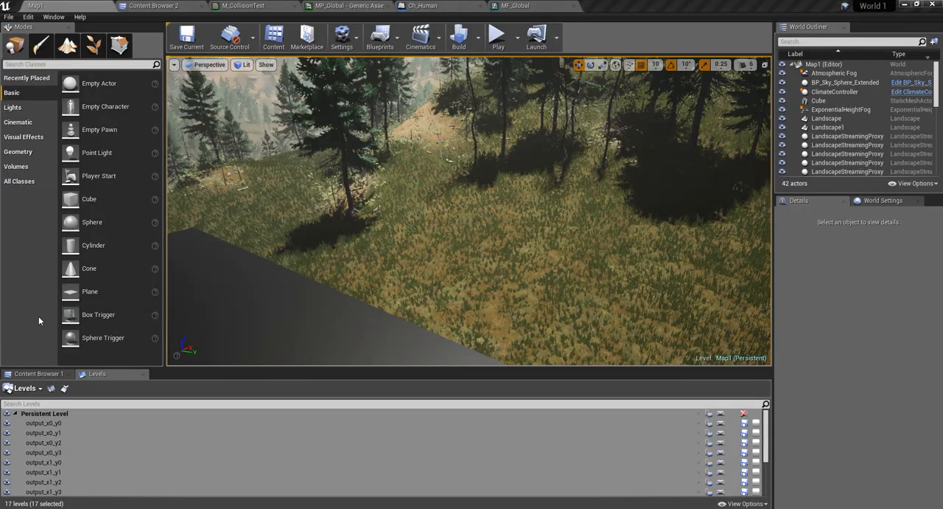
{"action": "mouse_move", "coordinate": [498, 37]}
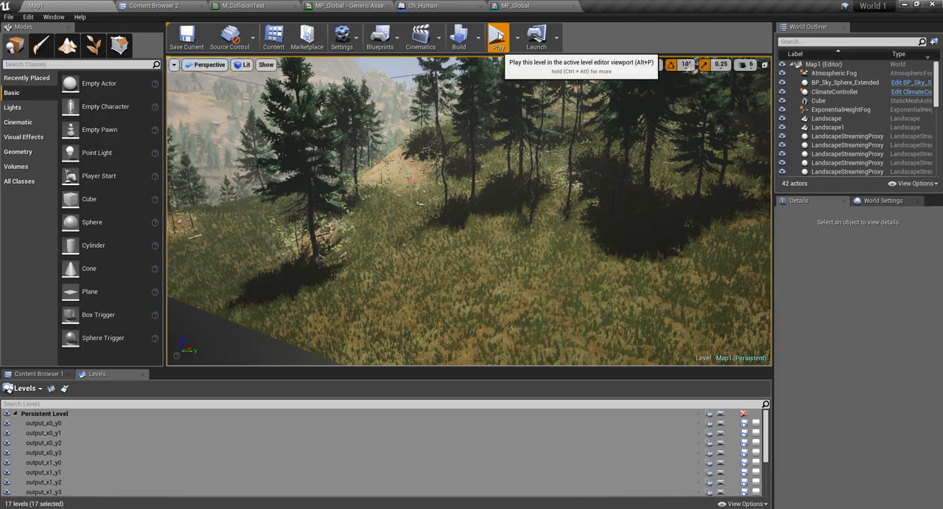
Play the forest level and run the character forward through the tall grass
{"action": "left_click", "coordinate": [495, 37]}
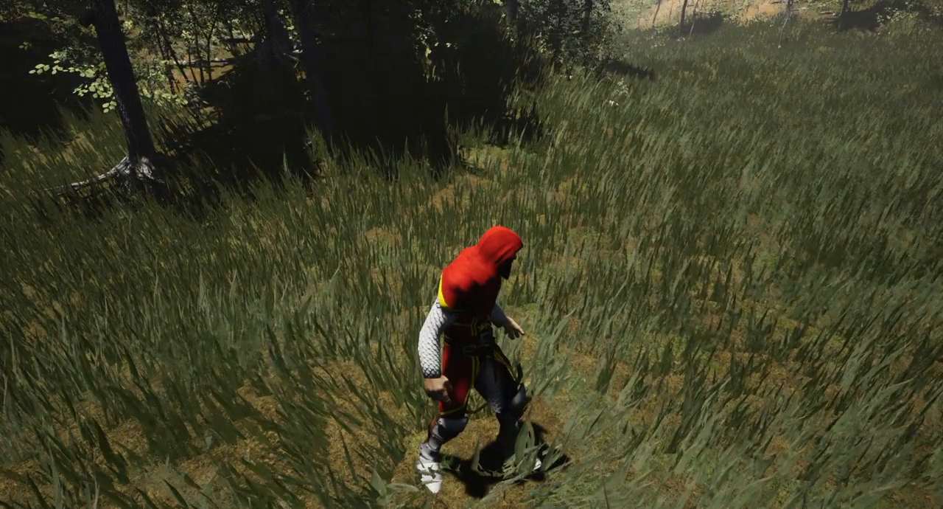
{"action": "key", "text": "w"}
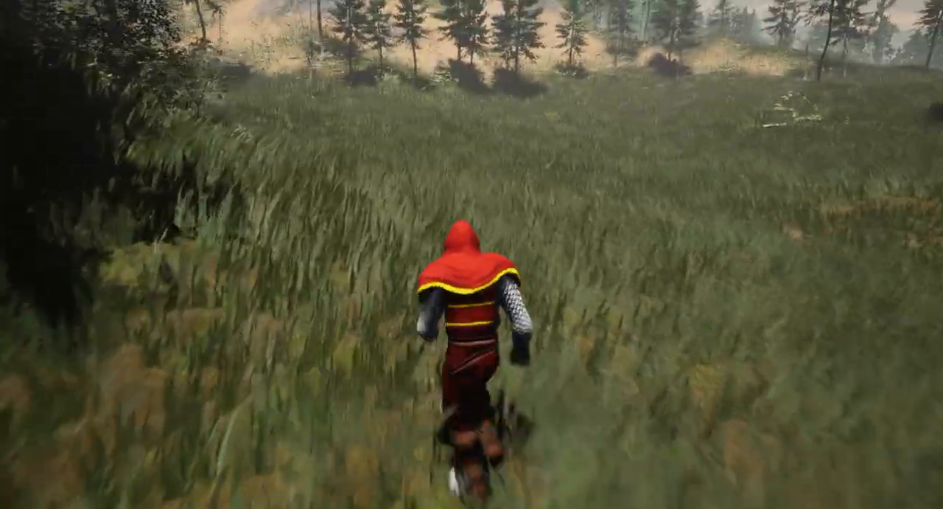